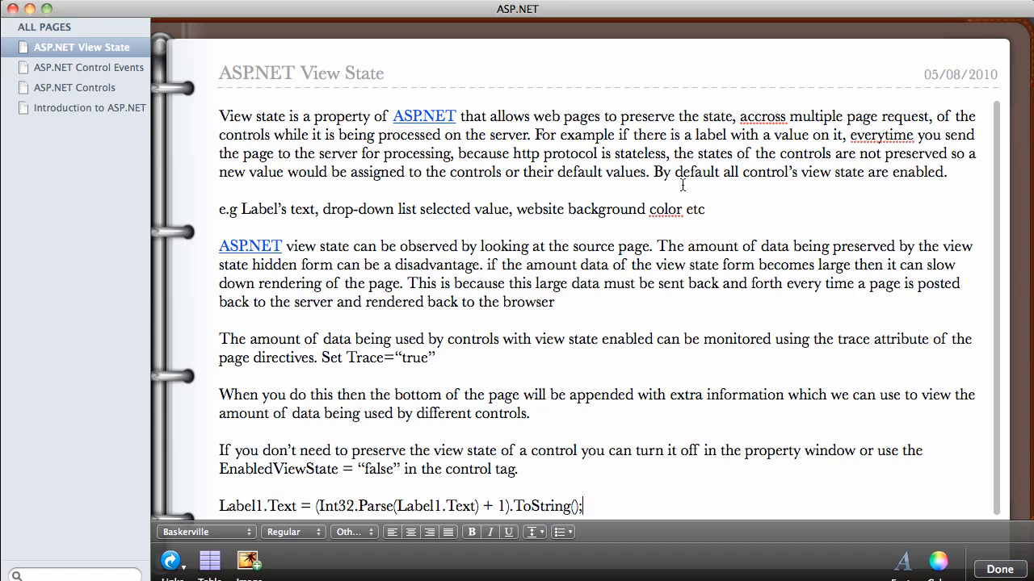
{"action": "mouse_move", "coordinate": [727, 126]}
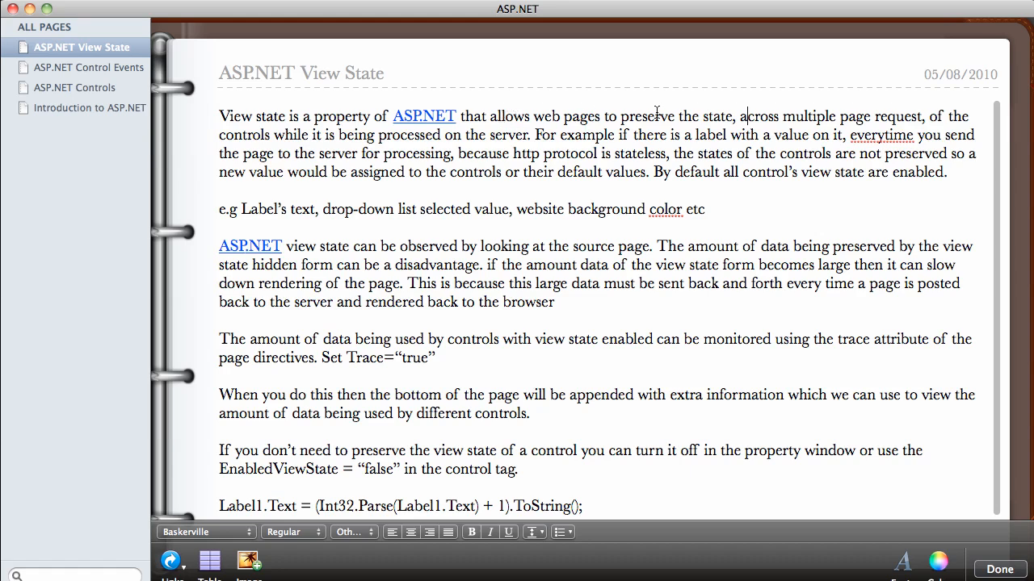
{"action": "mouse_move", "coordinate": [798, 116]}
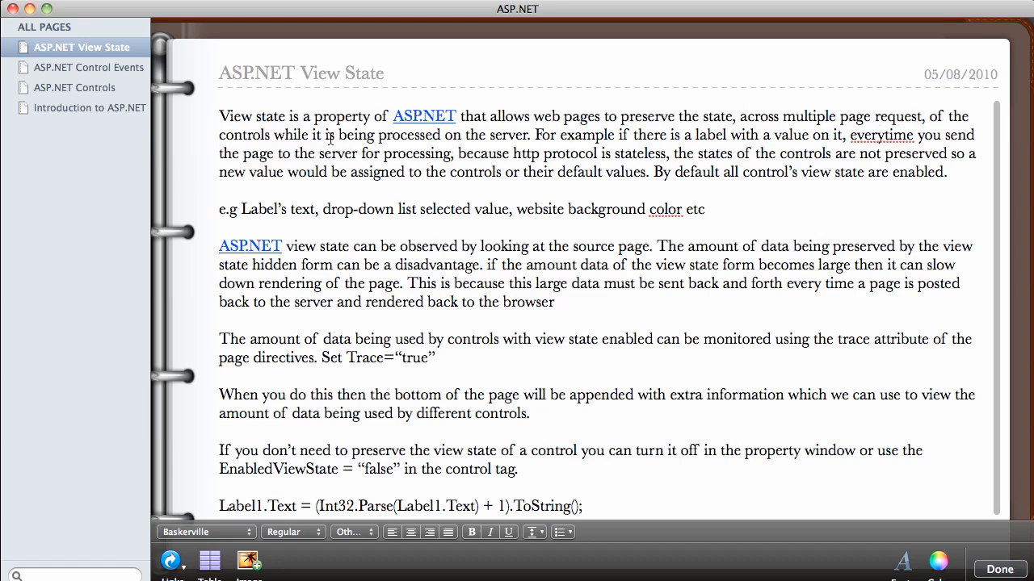
{"action": "mouse_move", "coordinate": [543, 134]}
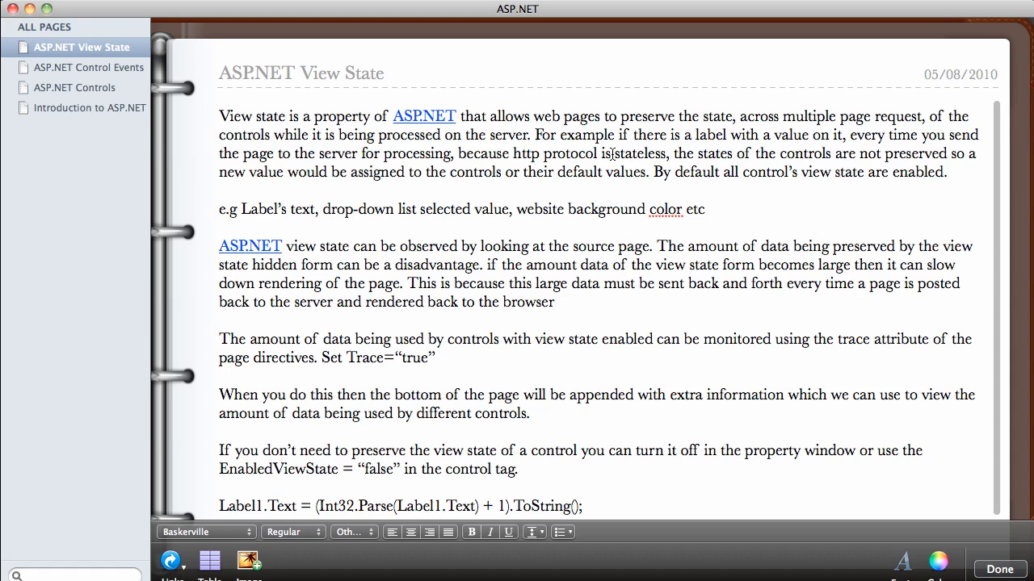
{"action": "mouse_move", "coordinate": [713, 148]}
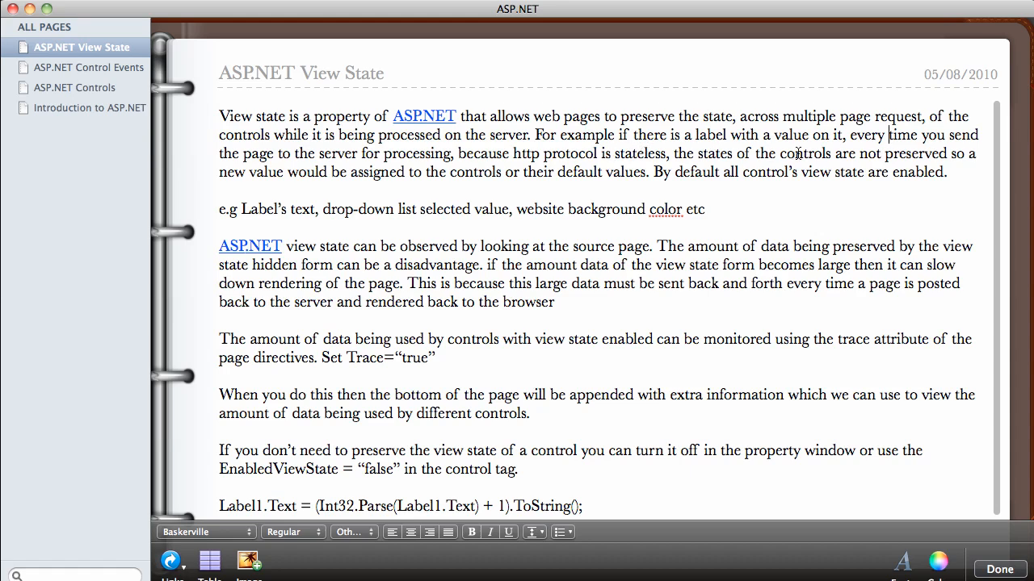
{"action": "mouse_move", "coordinate": [378, 171]}
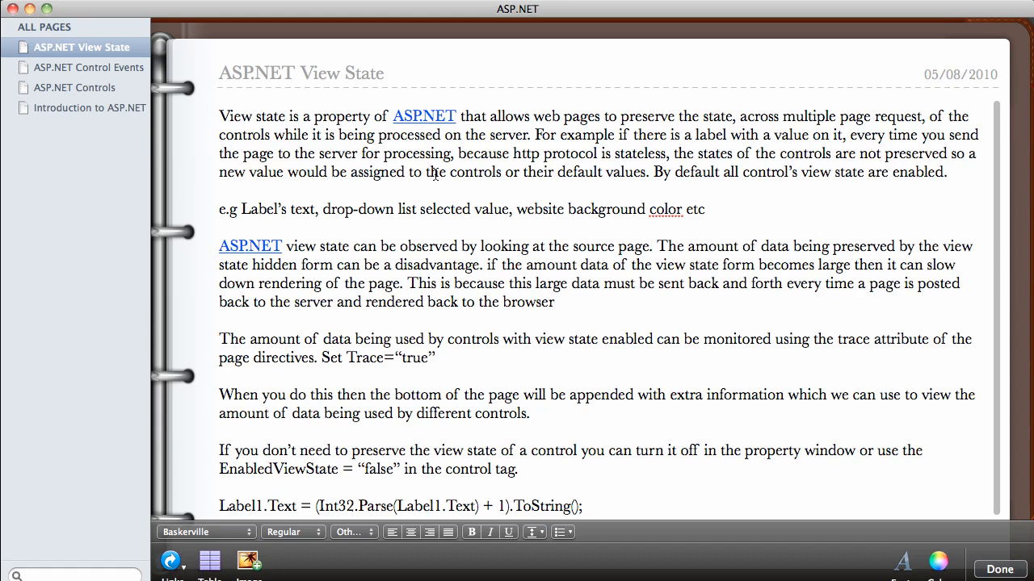
{"action": "mouse_move", "coordinate": [514, 172]}
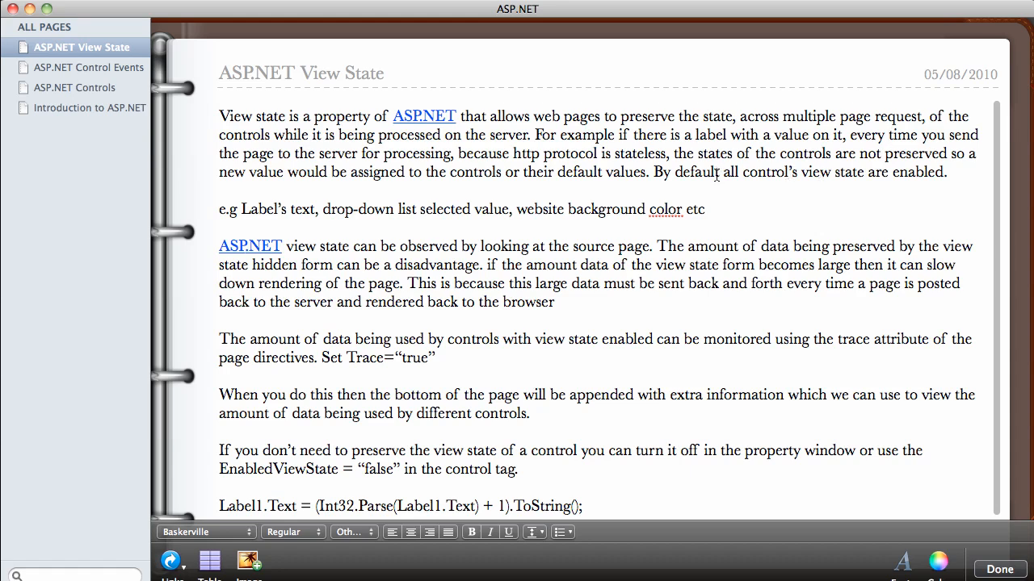
{"action": "mouse_move", "coordinate": [511, 186]}
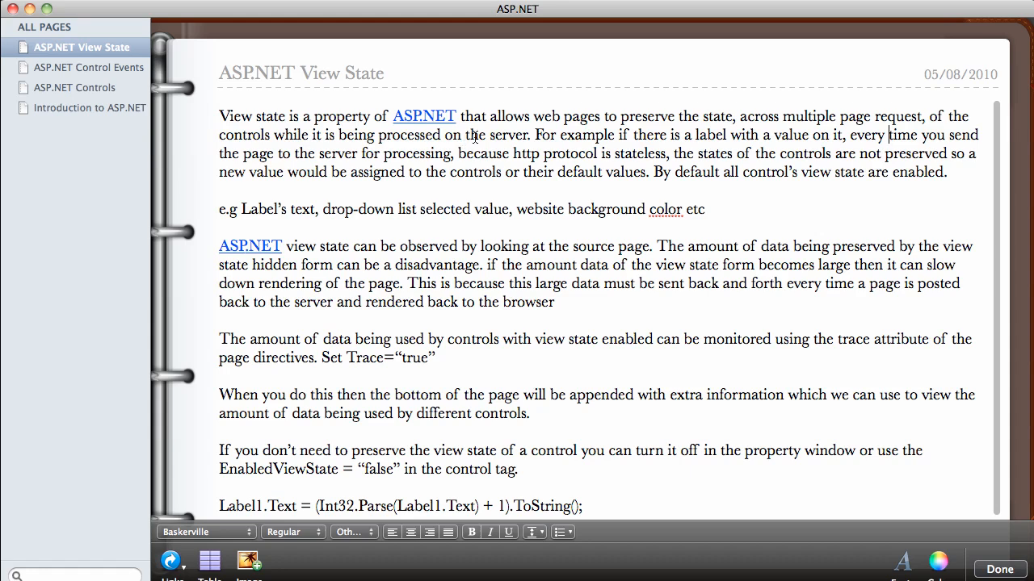
{"action": "mouse_move", "coordinate": [316, 220]}
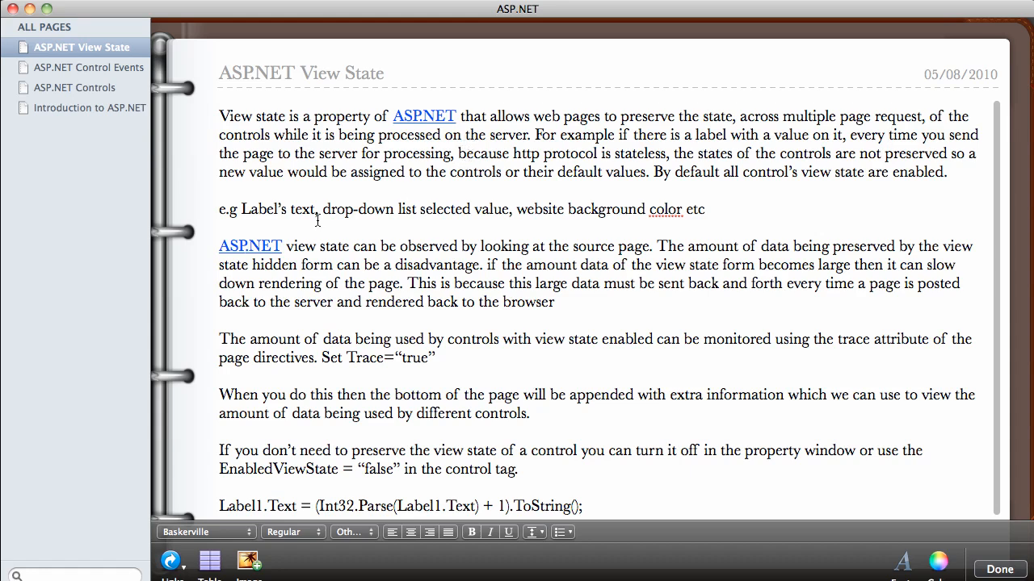
{"action": "mouse_move", "coordinate": [307, 208]}
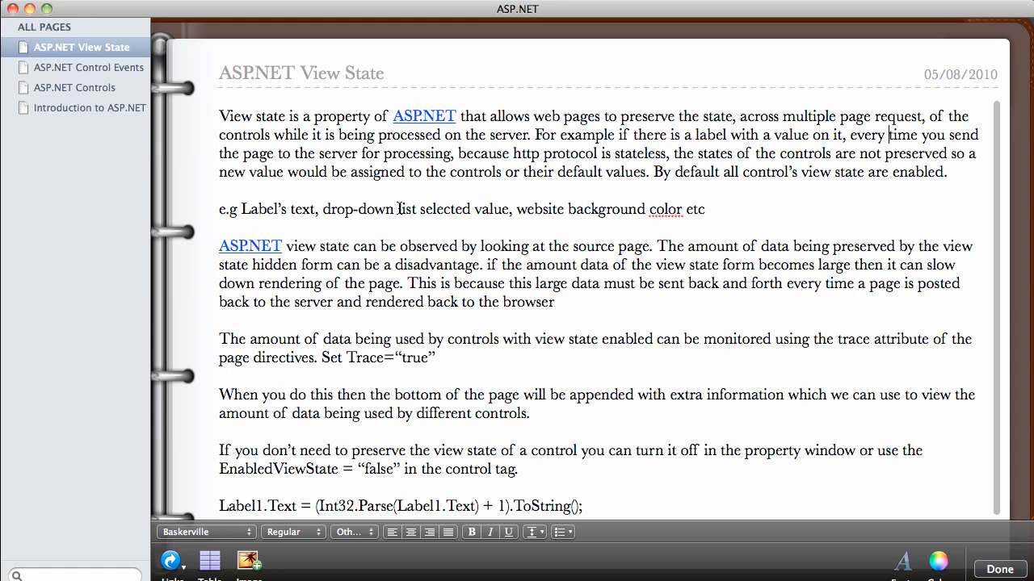
{"action": "mouse_move", "coordinate": [491, 213]}
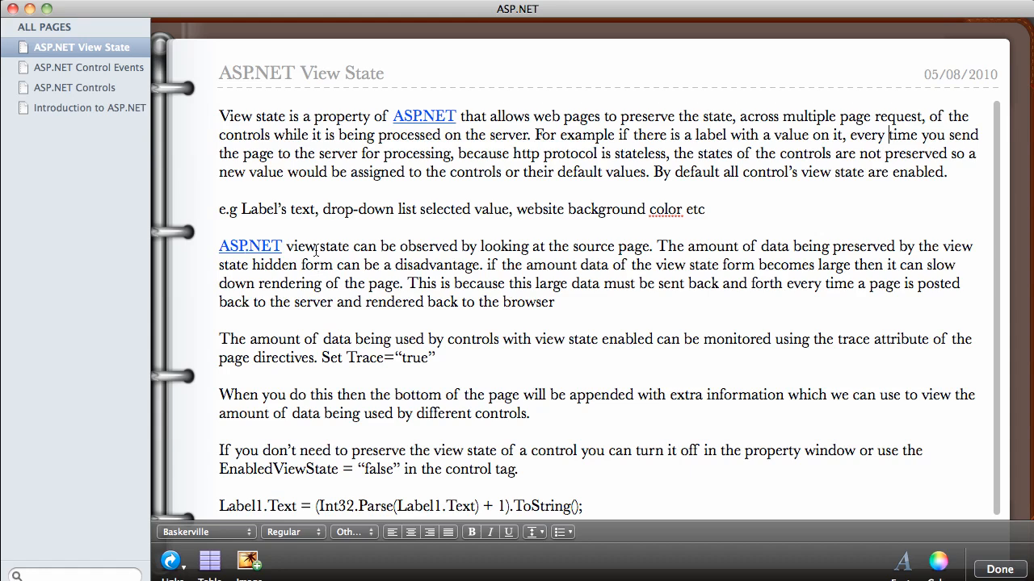
{"action": "mouse_move", "coordinate": [313, 249]}
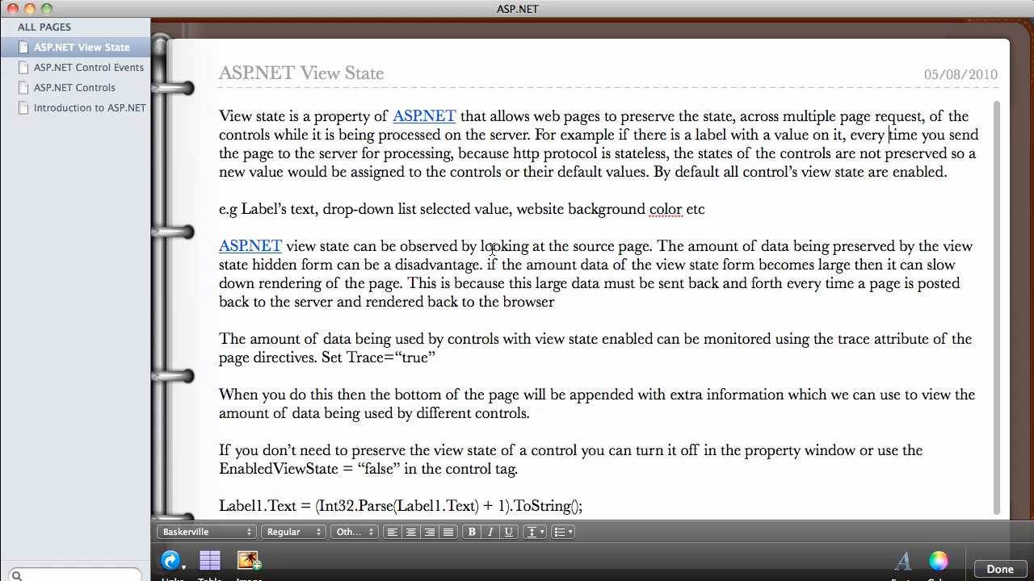
{"action": "mouse_move", "coordinate": [595, 257]}
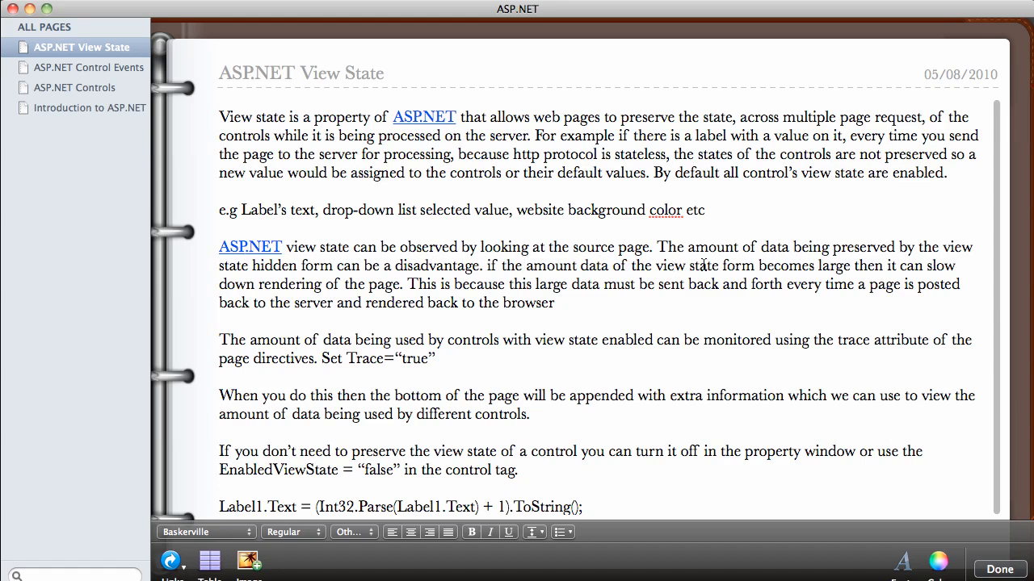
{"action": "mouse_move", "coordinate": [775, 271]}
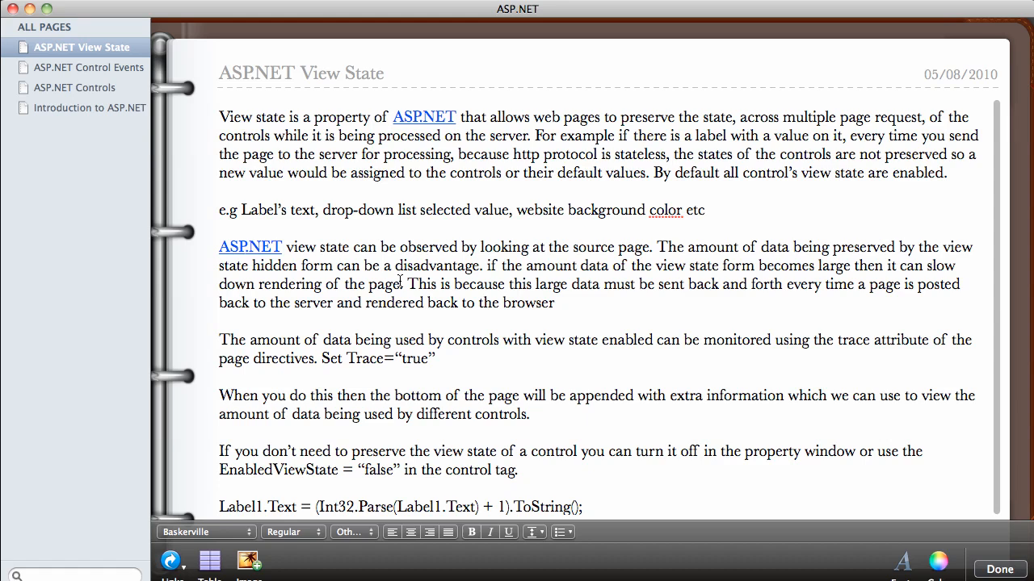
{"action": "left_click", "coordinate": [887, 135]}
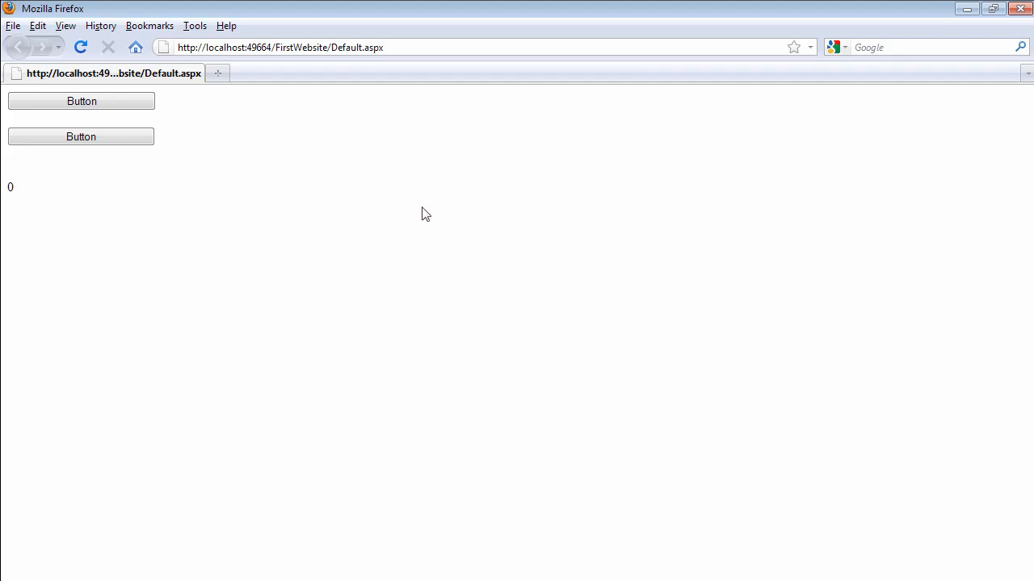
- Post back with Button1 and Button2 repeatedly until Label1's counter reaches 4
{"action": "left_click", "coordinate": [81, 100]}
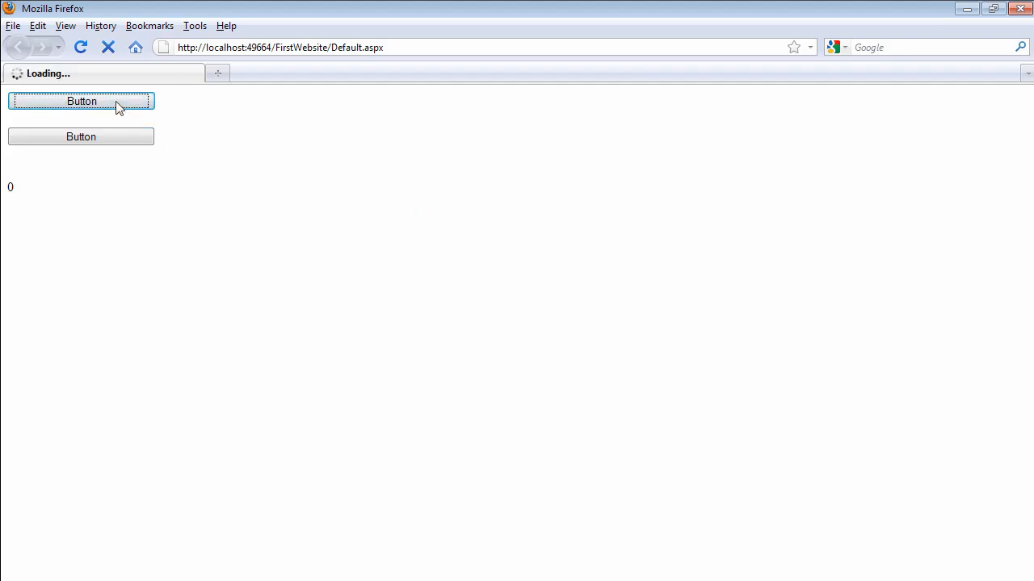
{"action": "left_click", "coordinate": [81, 136]}
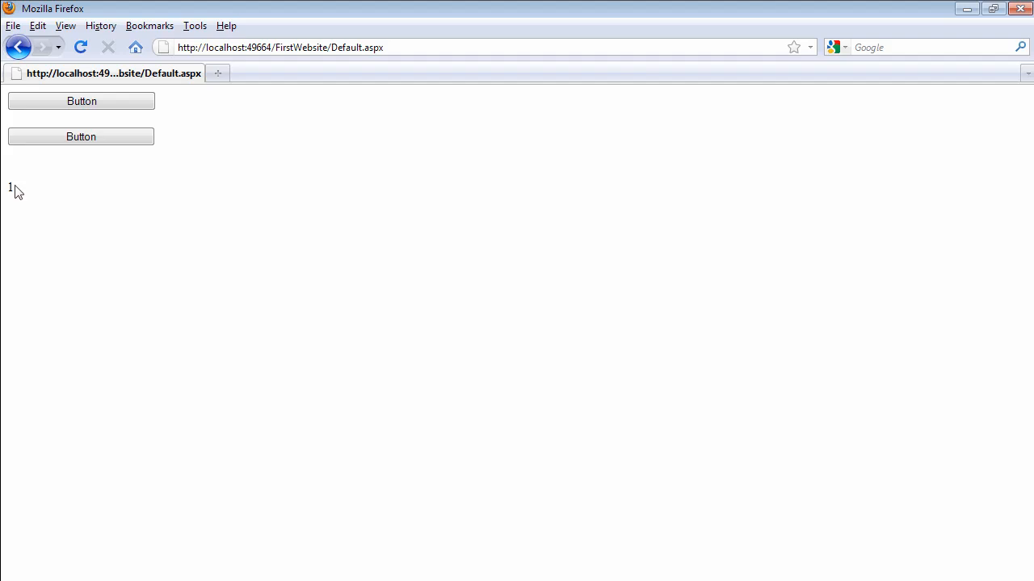
{"action": "left_click", "coordinate": [80, 136]}
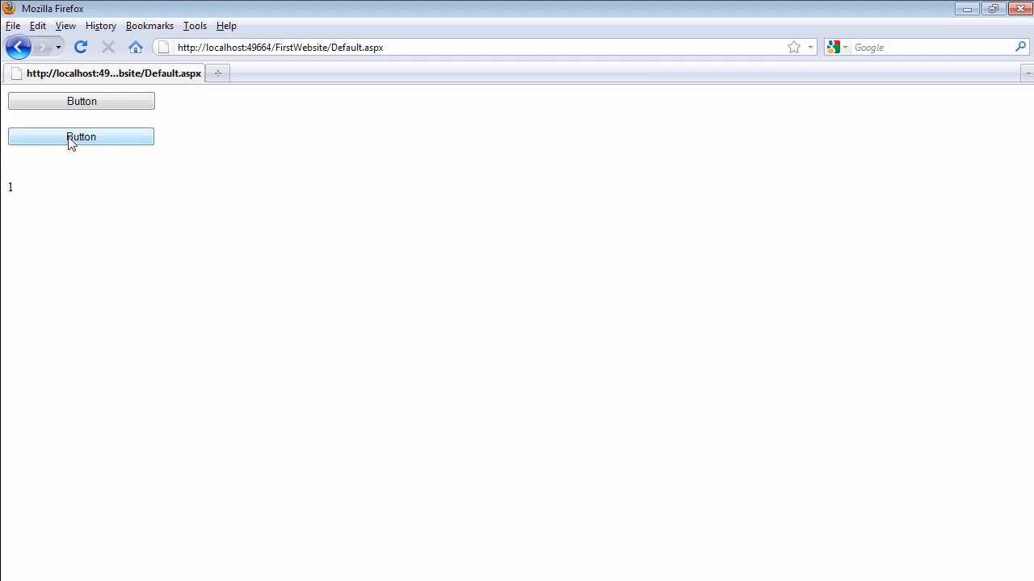
{"action": "left_click", "coordinate": [80, 135]}
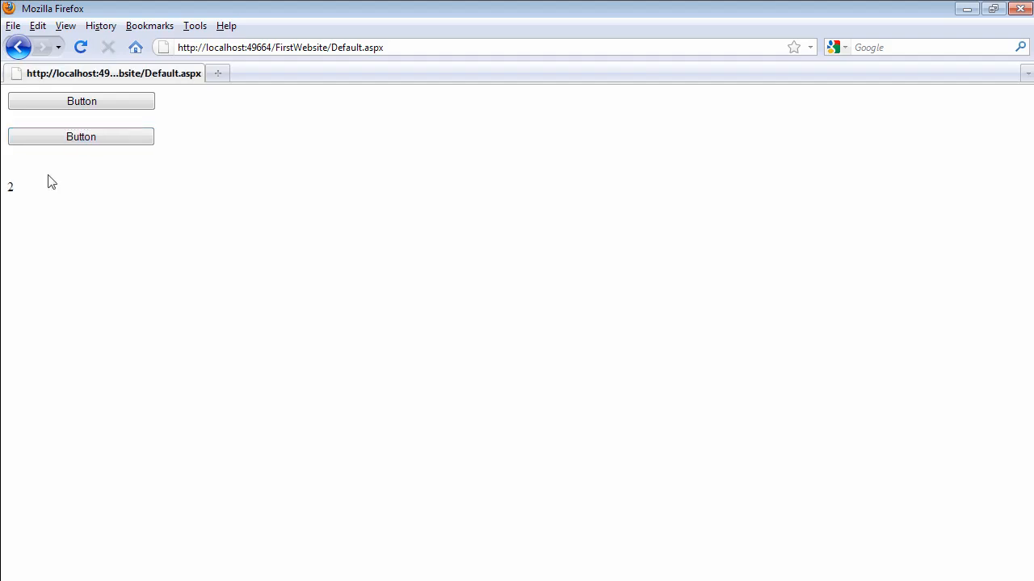
{"action": "left_click", "coordinate": [81, 100]}
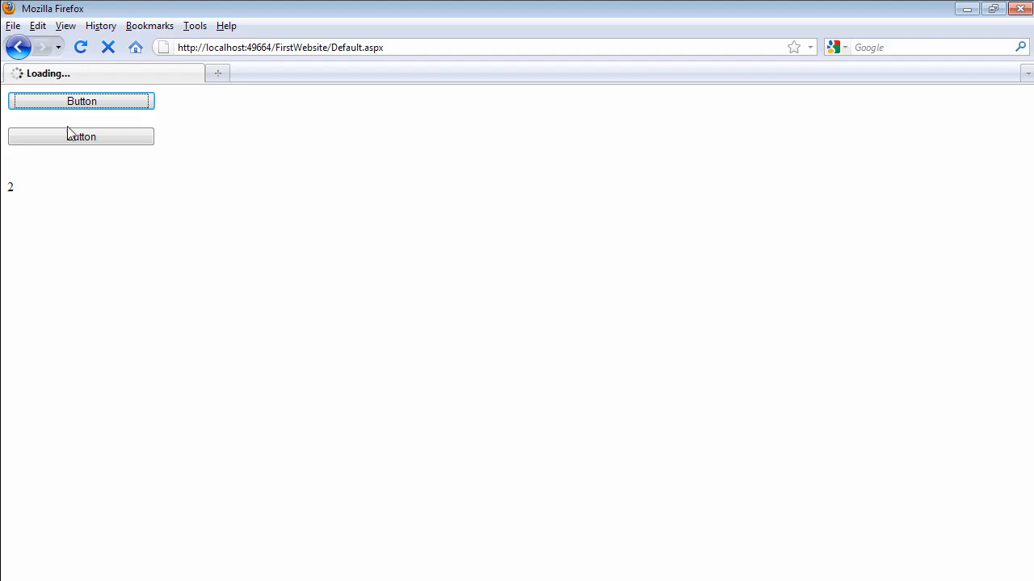
{"action": "left_click", "coordinate": [81, 136]}
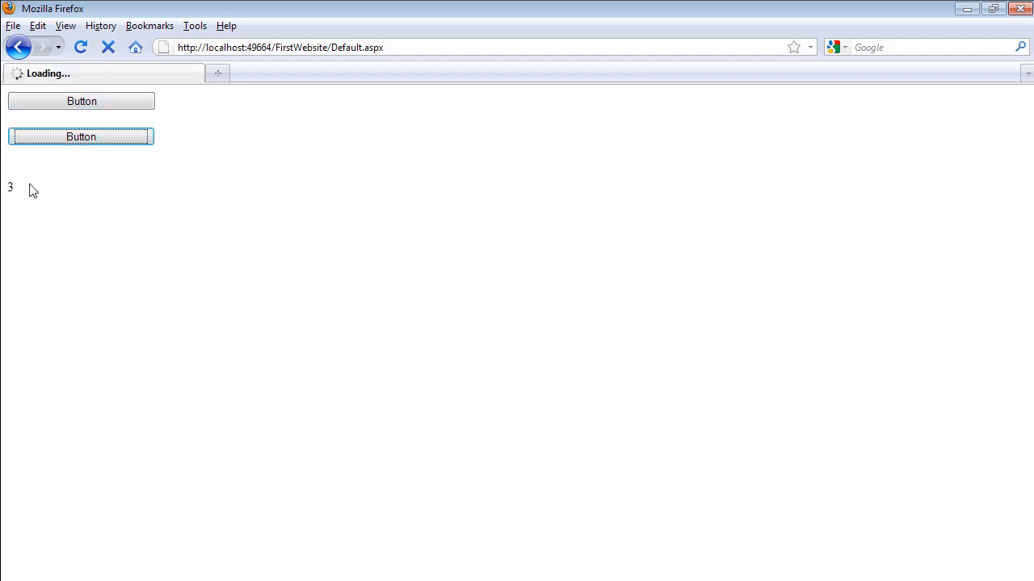
{"action": "left_click", "coordinate": [81, 135]}
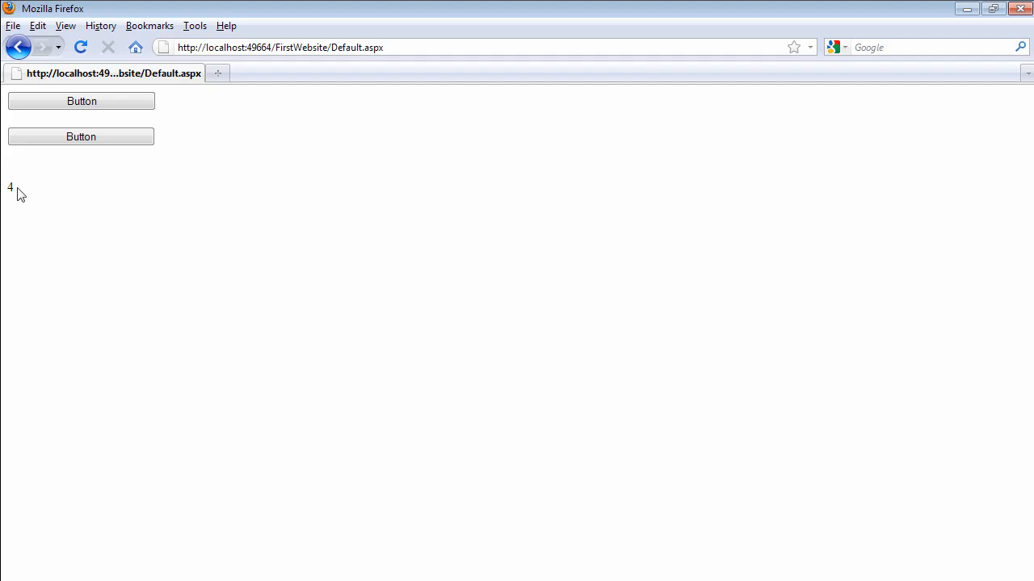
{"action": "mouse_move", "coordinate": [22, 196]}
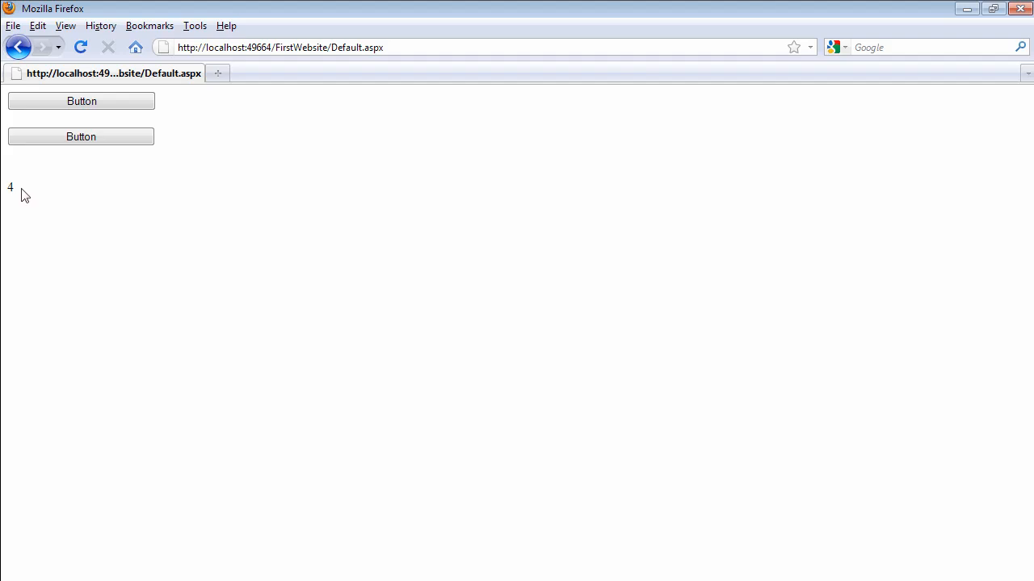
{"action": "mouse_move", "coordinate": [126, 168]}
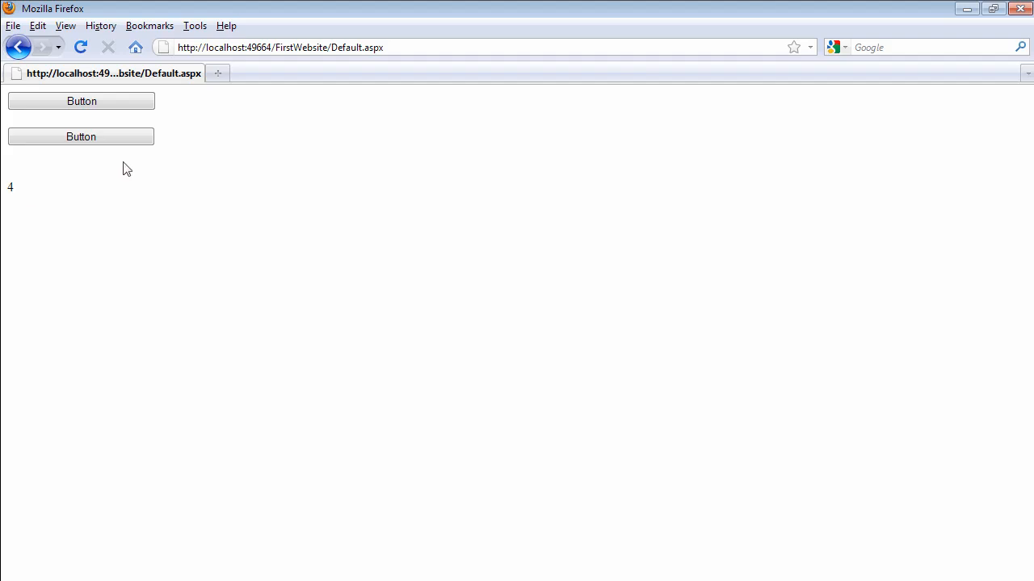
- Show the test page's source via View > Page Source after checking the Tools menu
{"action": "left_click", "coordinate": [193, 25]}
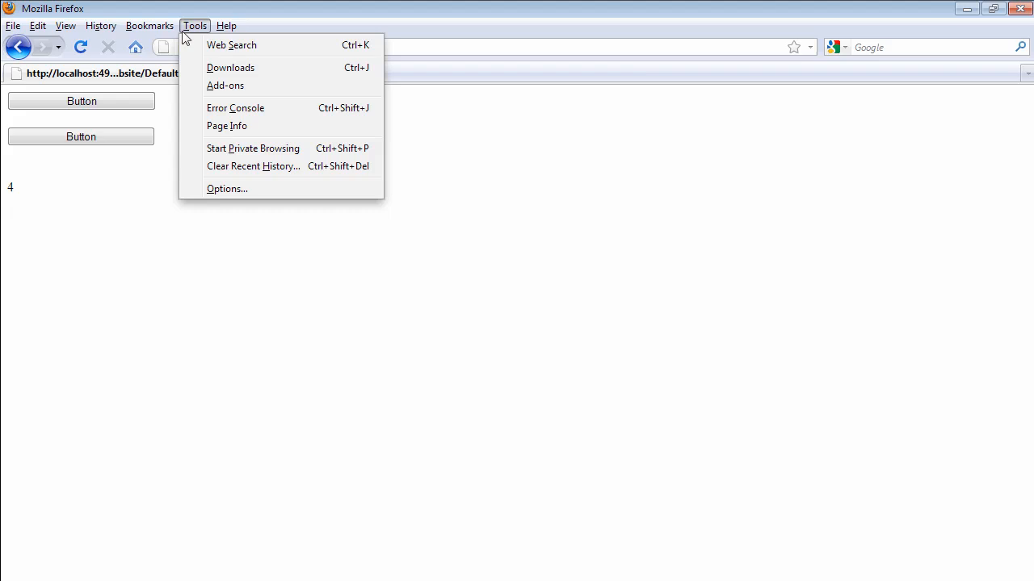
{"action": "left_click", "coordinate": [64, 26]}
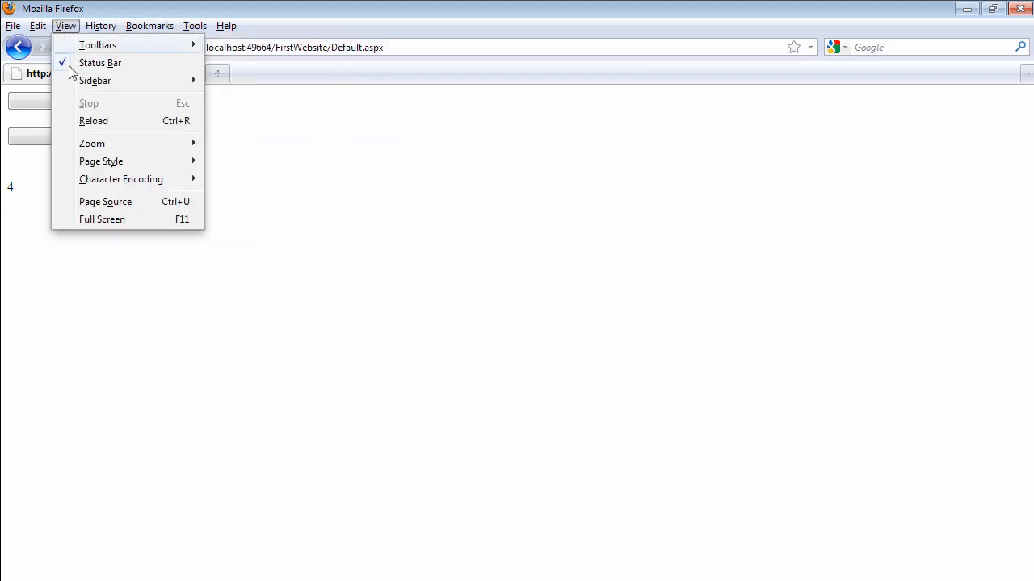
{"action": "mouse_move", "coordinate": [105, 200]}
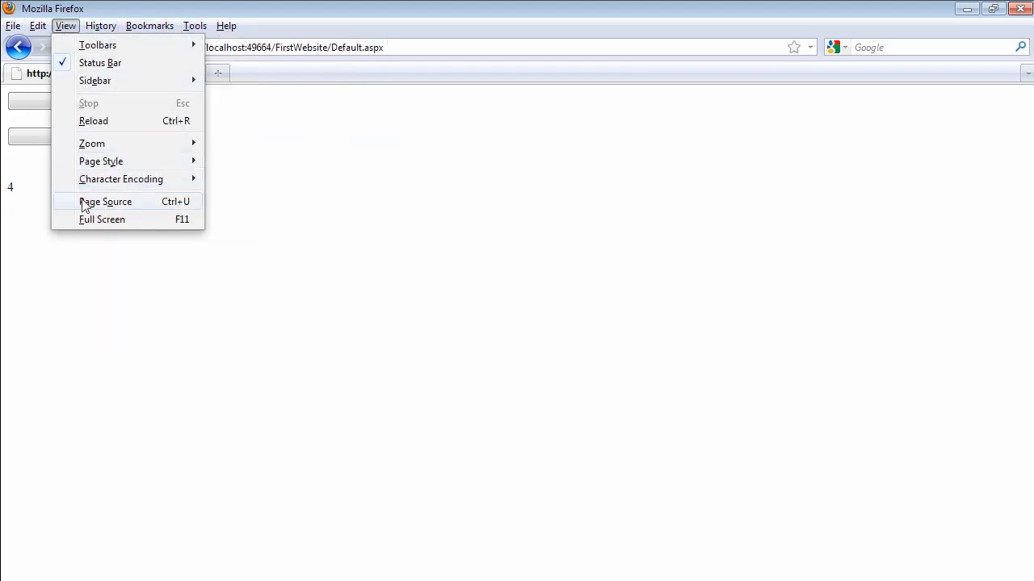
{"action": "left_click", "coordinate": [105, 200]}
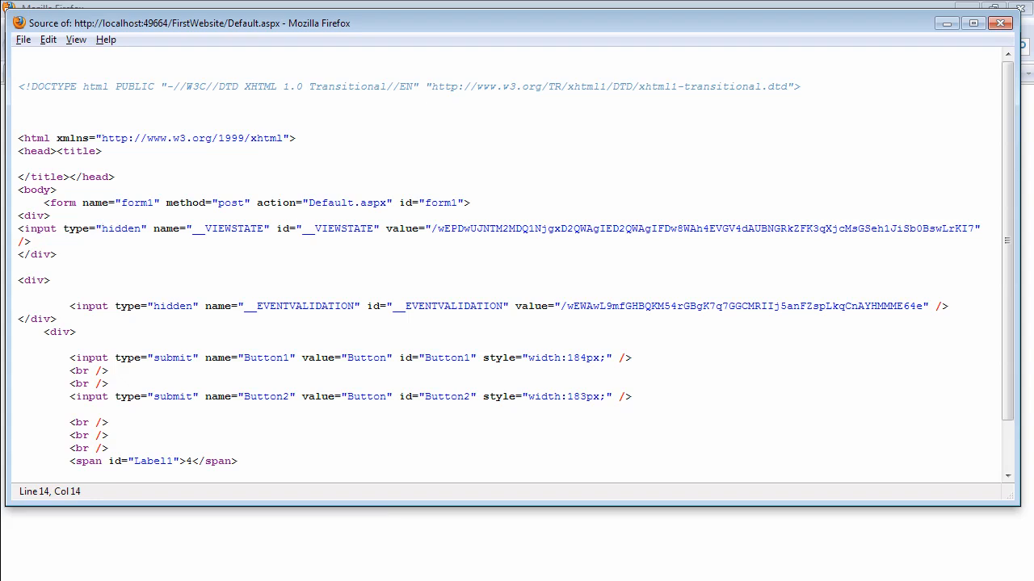
{"action": "left_click_drag", "start_coordinate": [433, 229], "coordinate": [846, 229]}
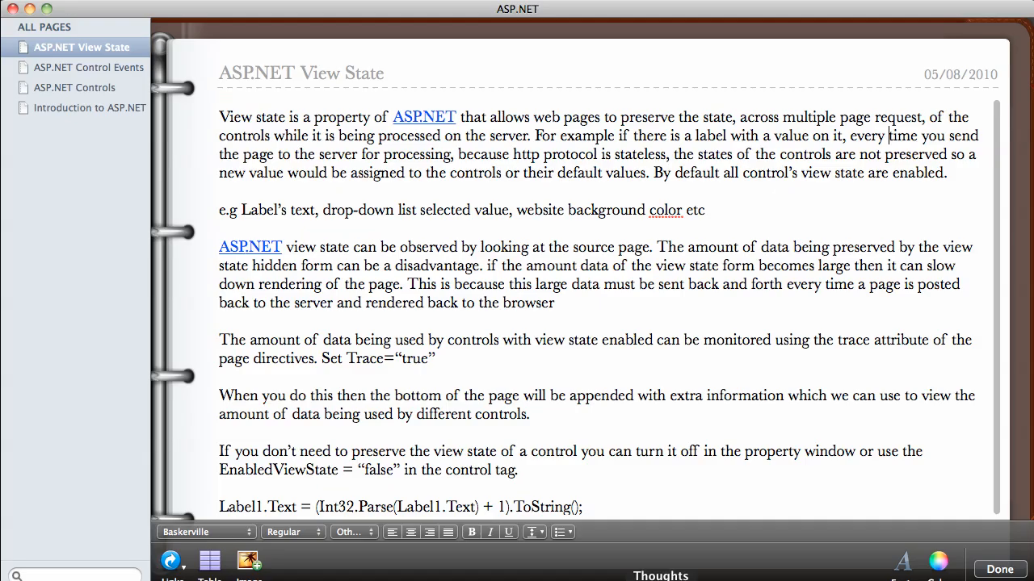
{"action": "mouse_move", "coordinate": [504, 304]}
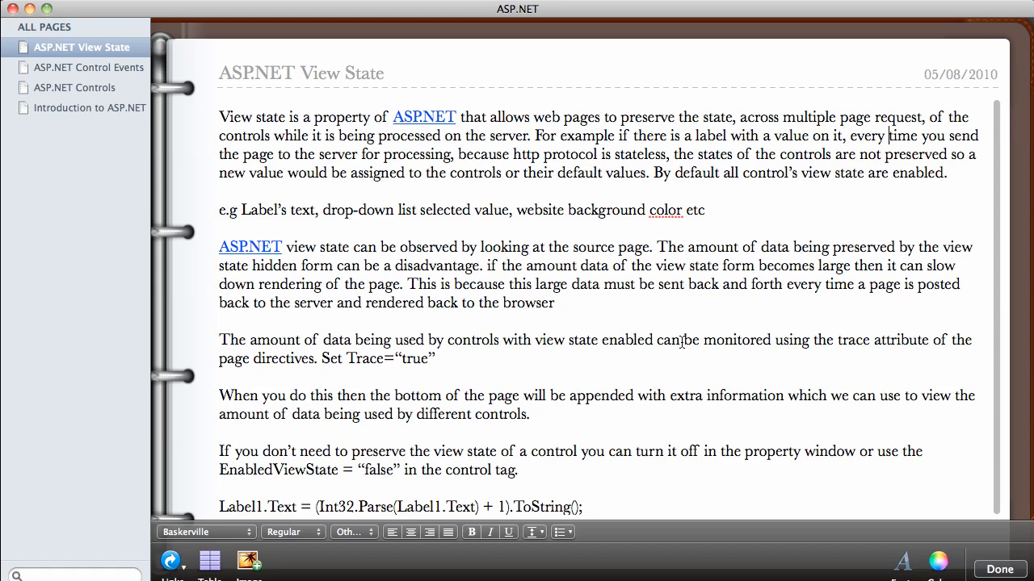
{"action": "mouse_move", "coordinate": [788, 342]}
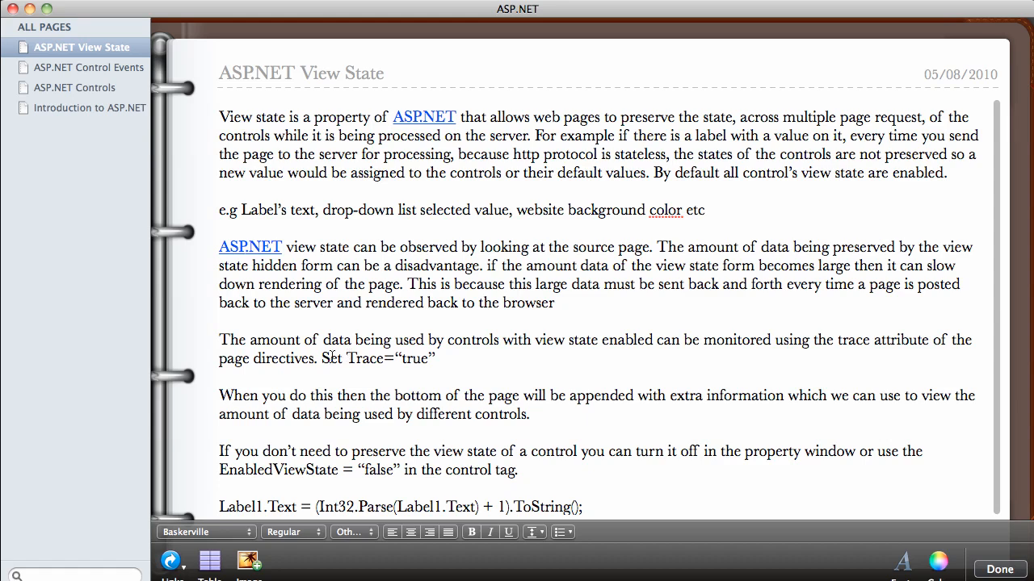
{"action": "mouse_move", "coordinate": [443, 357]}
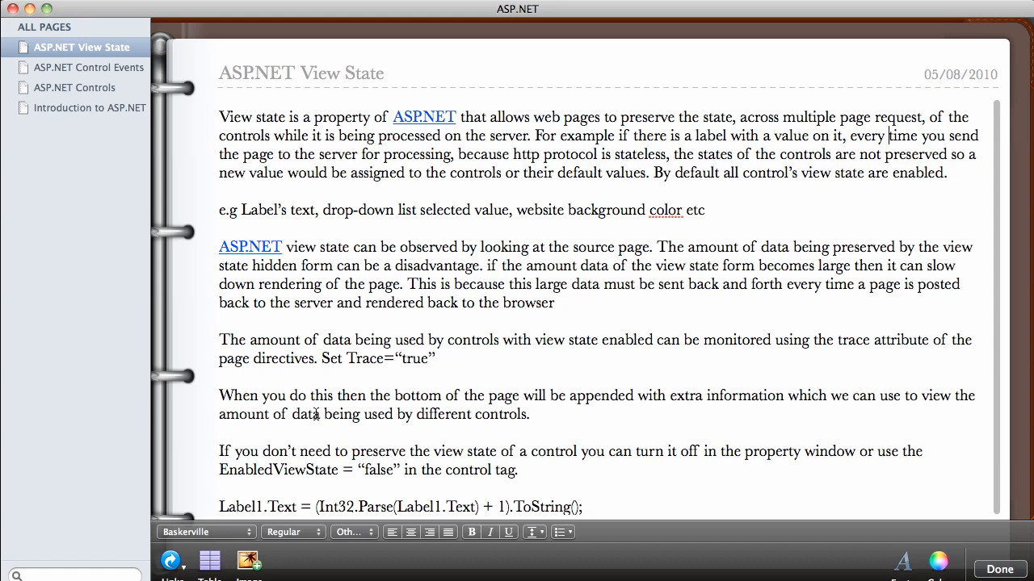
{"action": "mouse_move", "coordinate": [562, 410]}
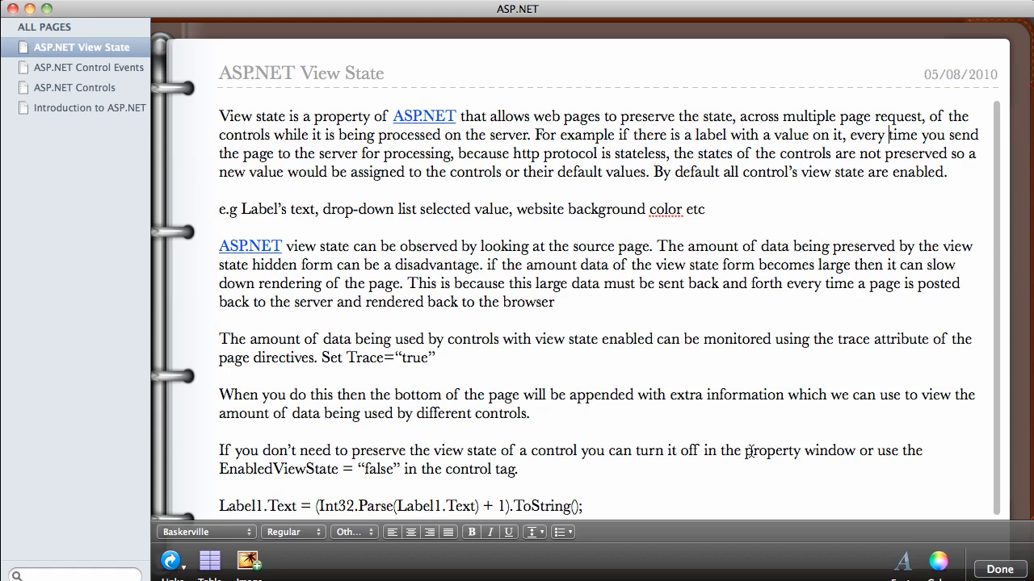
{"action": "mouse_move", "coordinate": [362, 460]}
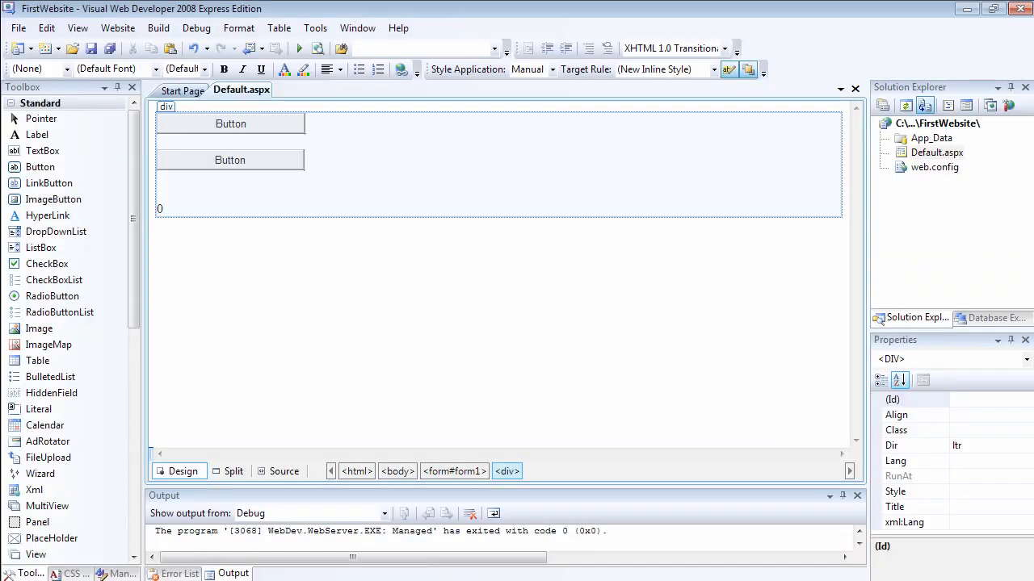
{"action": "mouse_move", "coordinate": [291, 481]}
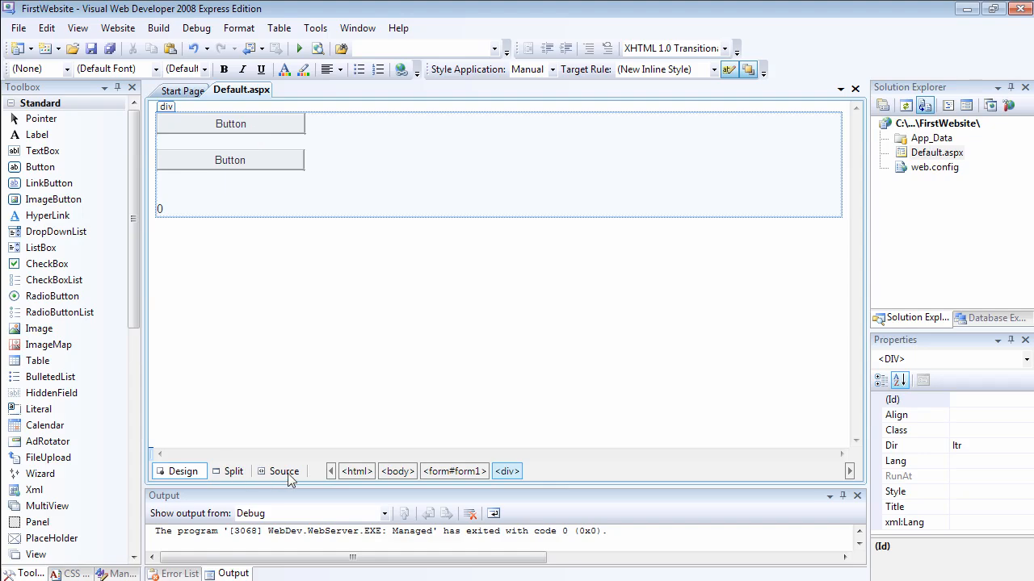
- Add Trace="true" to the @ Page directive in Source view and run the site
{"action": "left_click", "coordinate": [285, 472]}
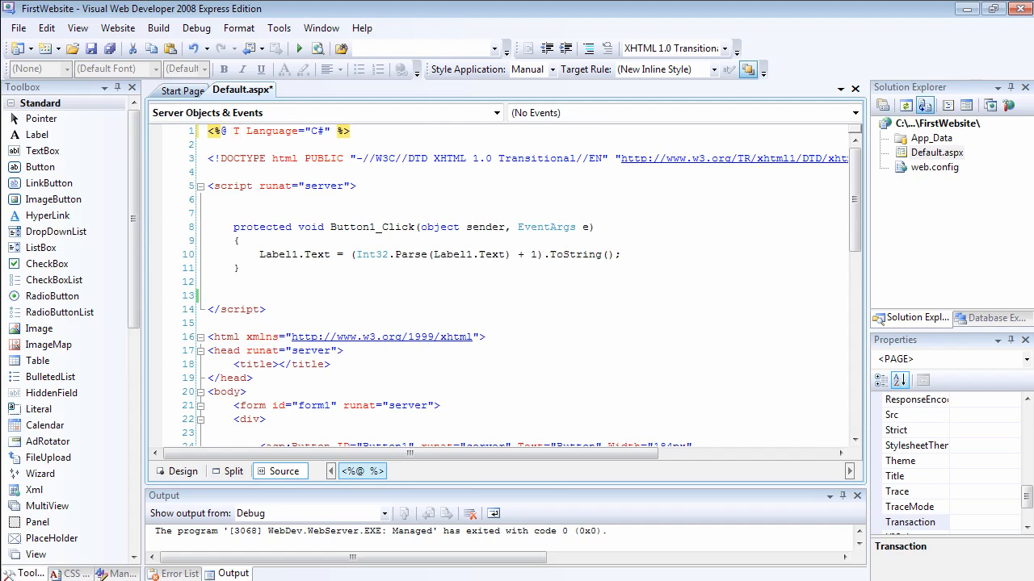
{"action": "type", "text": "Trace=\"true"}
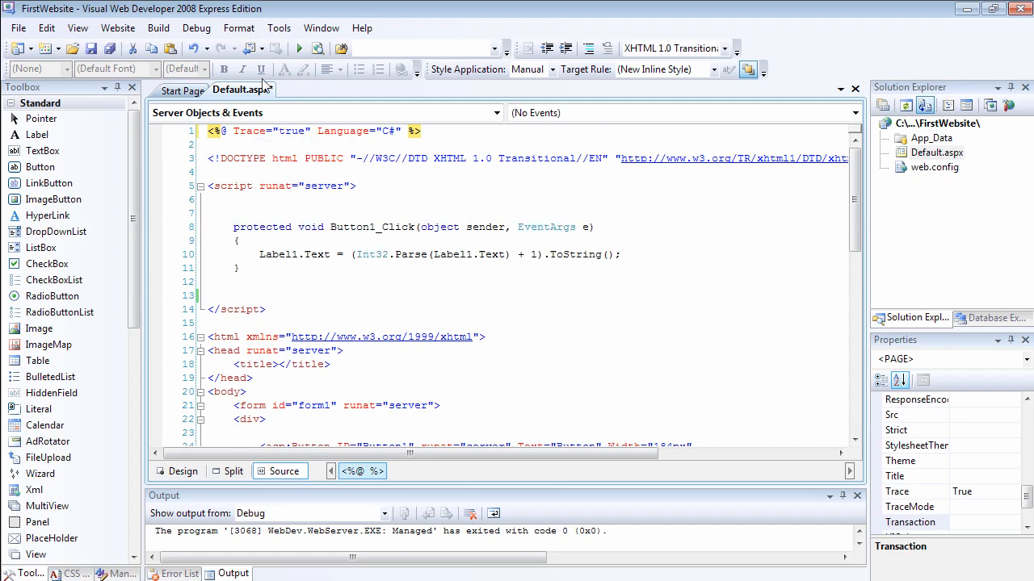
{"action": "left_click", "coordinate": [297, 48]}
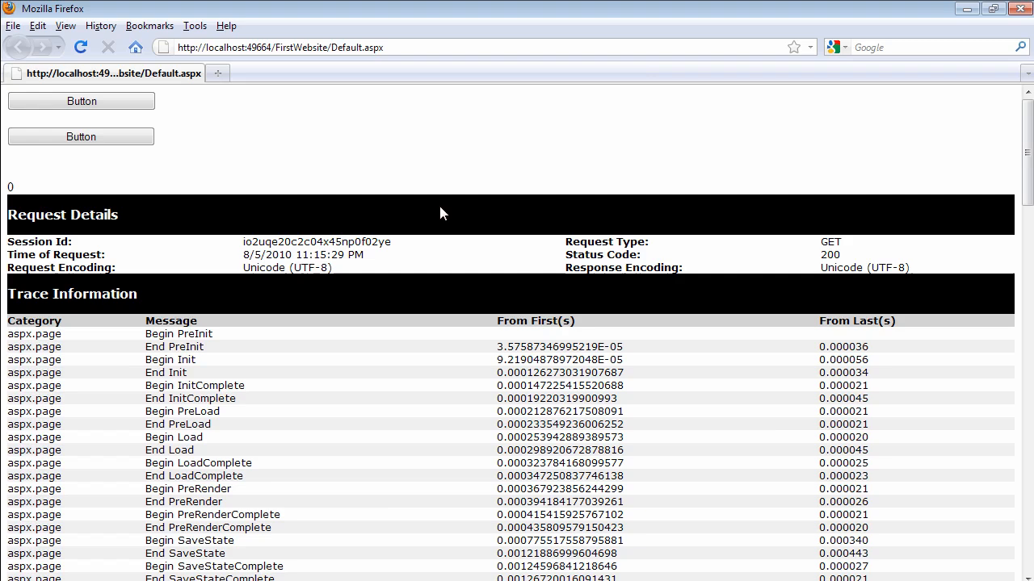
- Post back once so the counter reads 1 and scroll down to the trace Control Tree
{"action": "left_click", "coordinate": [81, 100]}
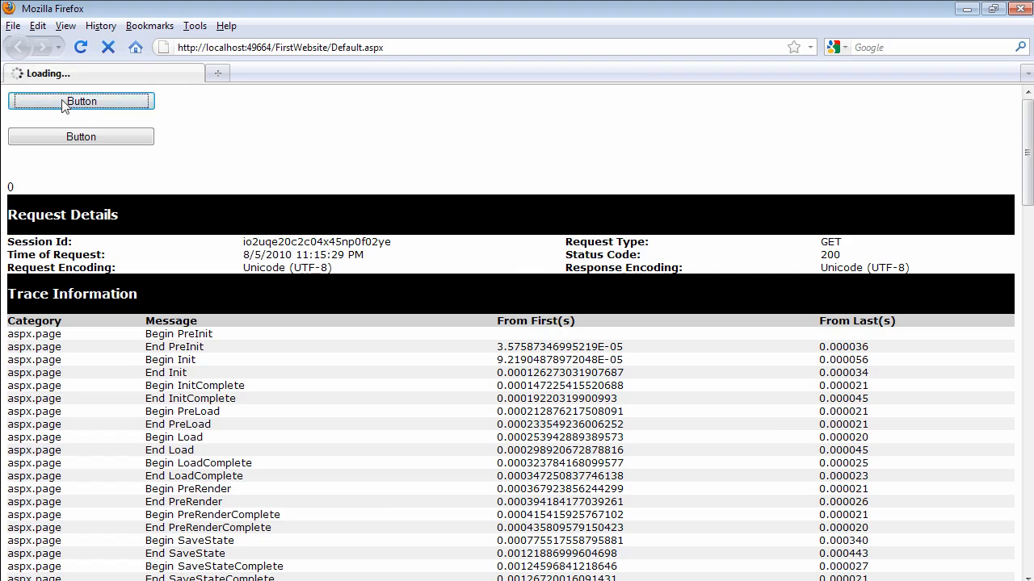
{"action": "left_click", "coordinate": [80, 100]}
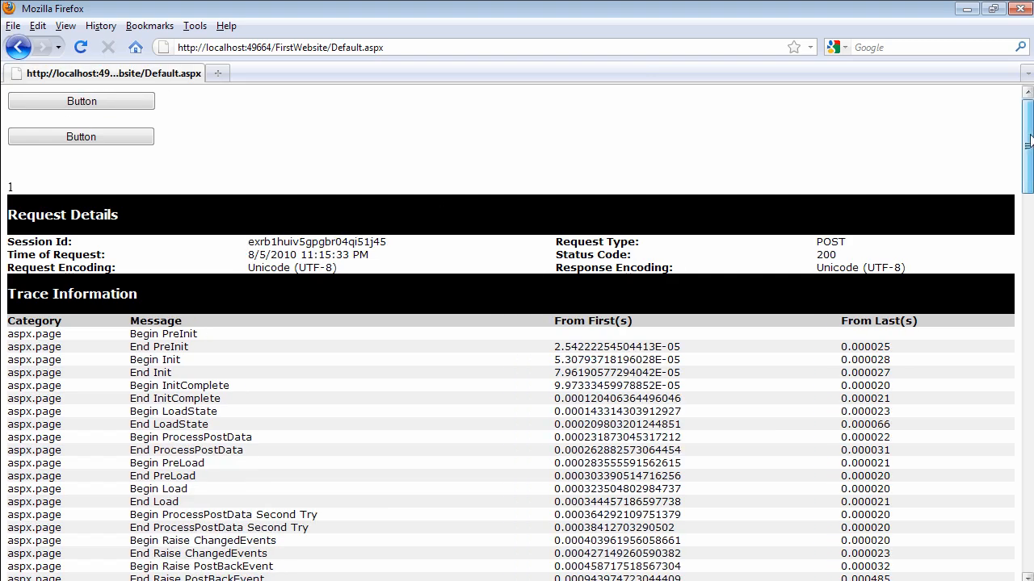
{"action": "scroll", "scroll_direction": "down", "scroll_amount": 3}
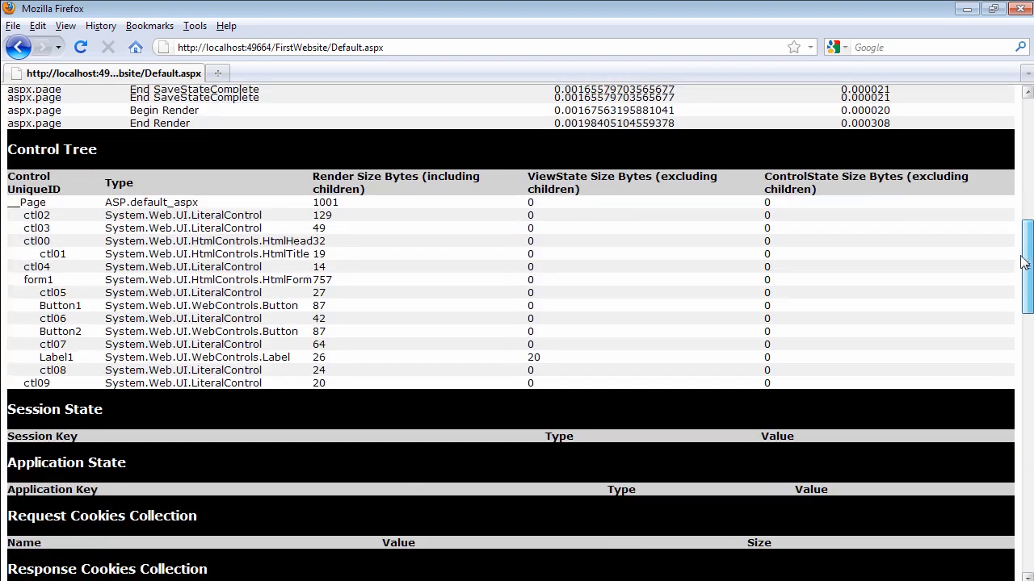
{"action": "scroll", "scroll_direction": "down", "scroll_amount": 3}
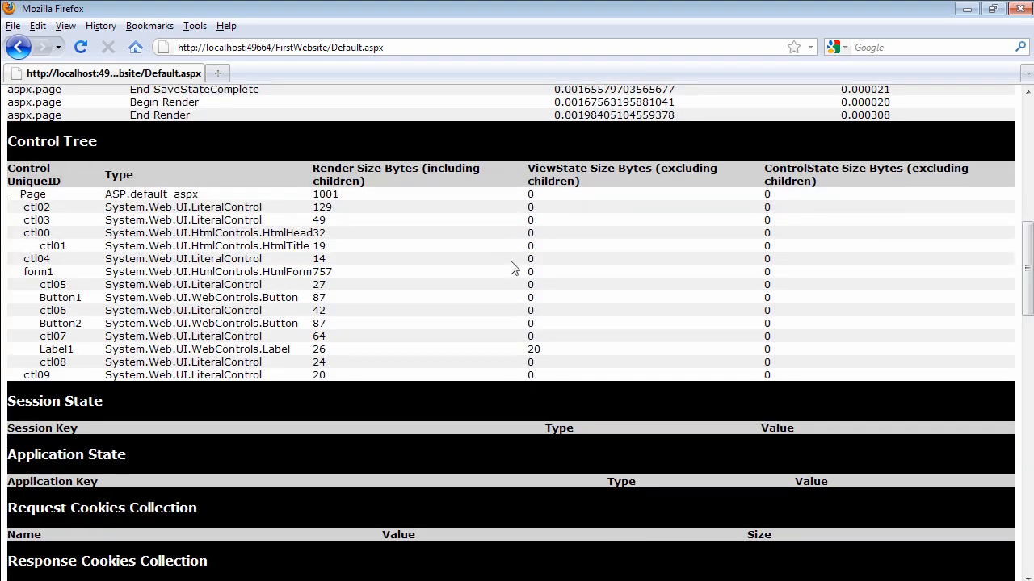
{"action": "mouse_move", "coordinate": [87, 323]}
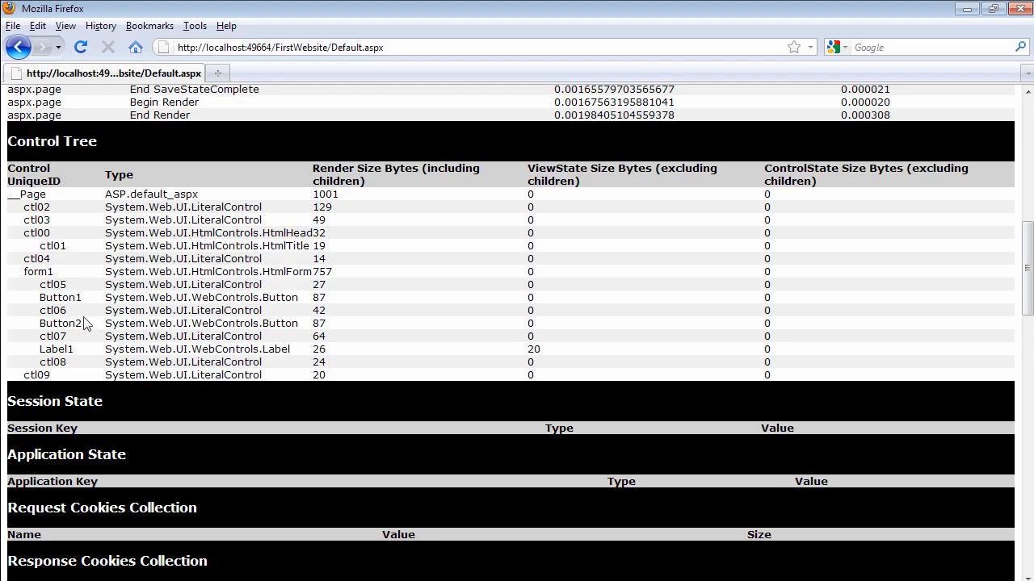
{"action": "mouse_move", "coordinate": [442, 338]}
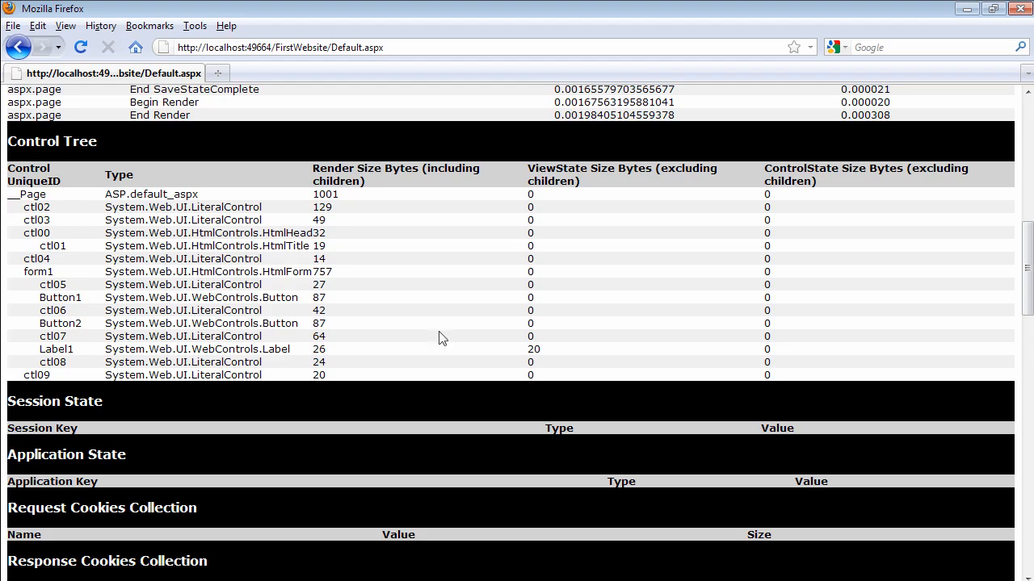
{"action": "mouse_move", "coordinate": [541, 331]}
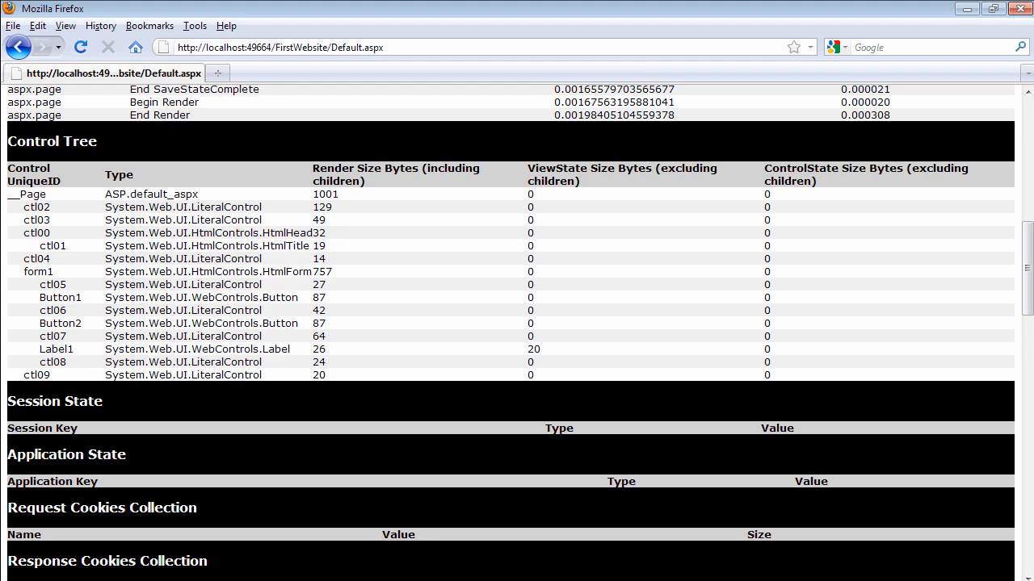
- Highlight the ViewState Size Bytes heading and the Label1 row showing 20 bytes
{"action": "double_click", "coordinate": [588, 168]}
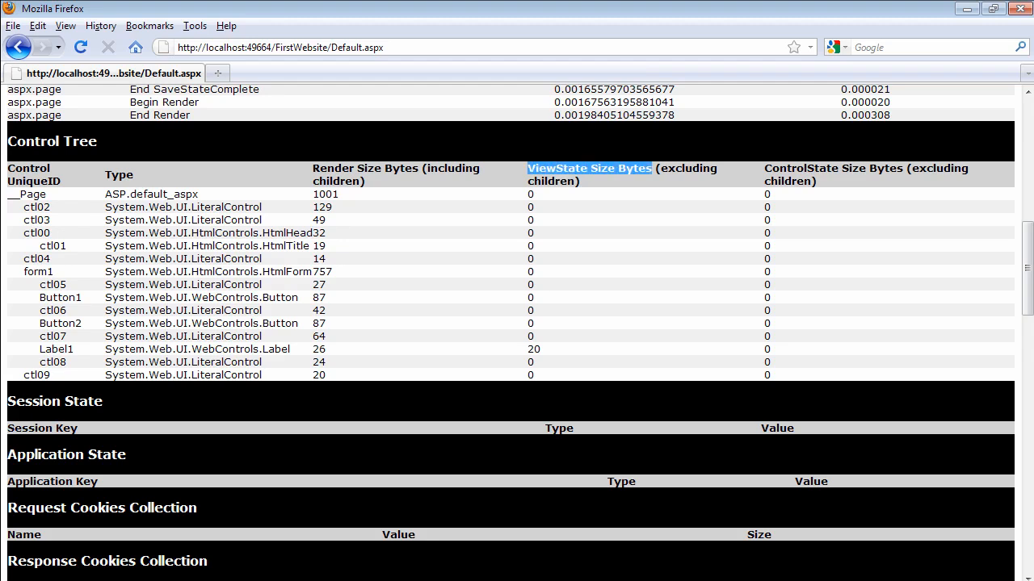
{"action": "mouse_move", "coordinate": [539, 332]}
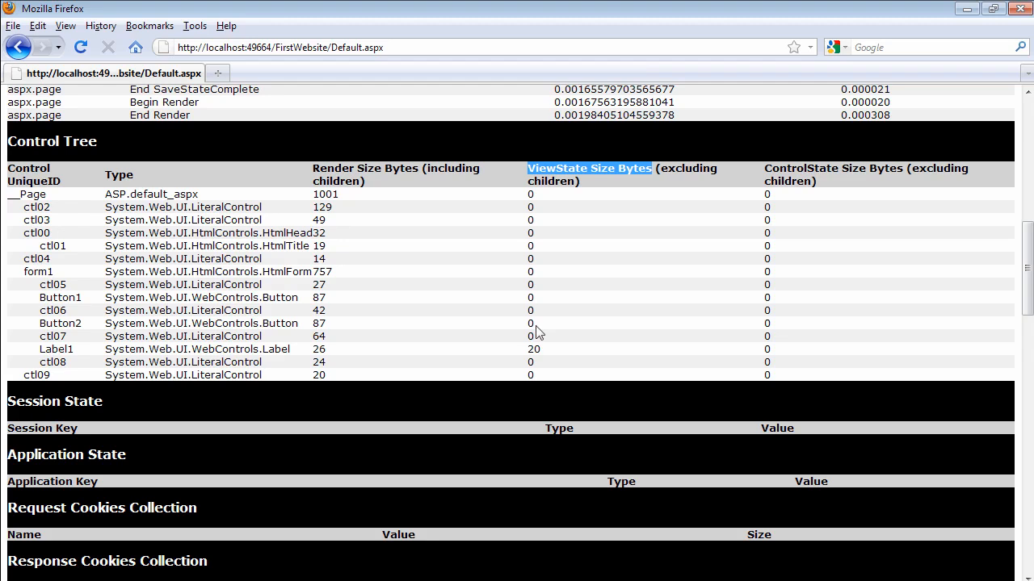
{"action": "mouse_move", "coordinate": [539, 362]}
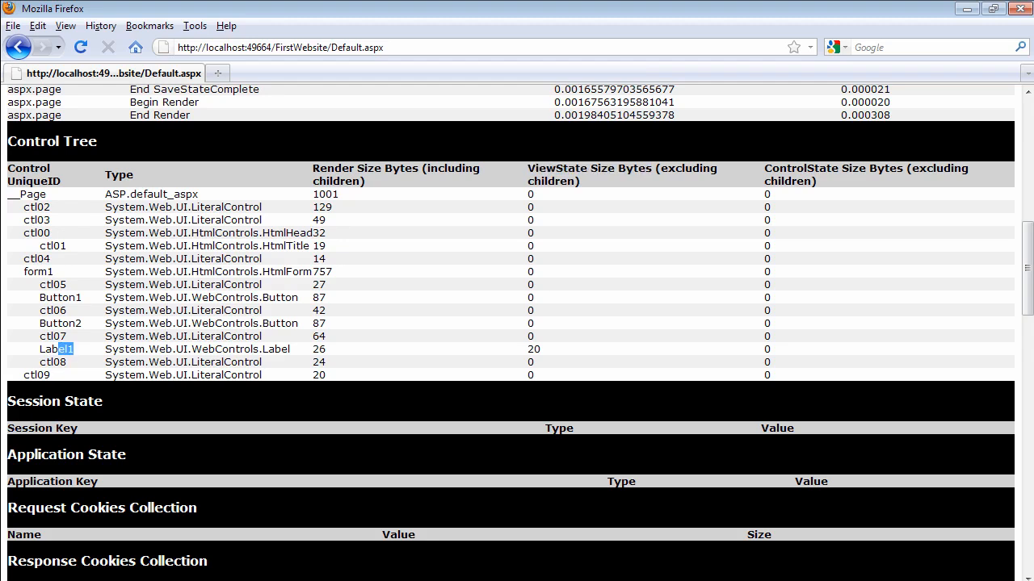
{"action": "double_click", "coordinate": [55, 349]}
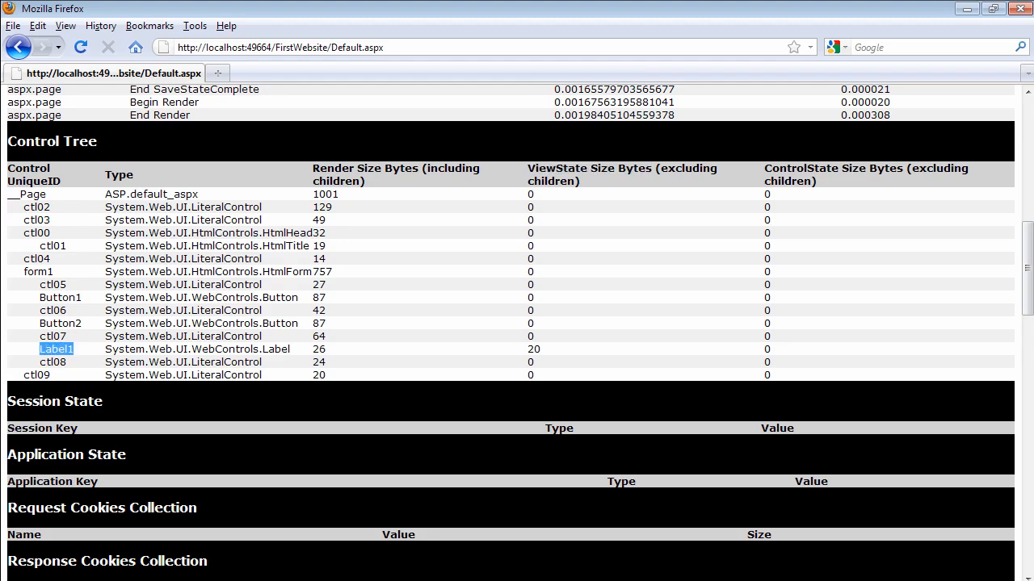
{"action": "mouse_move", "coordinate": [556, 359]}
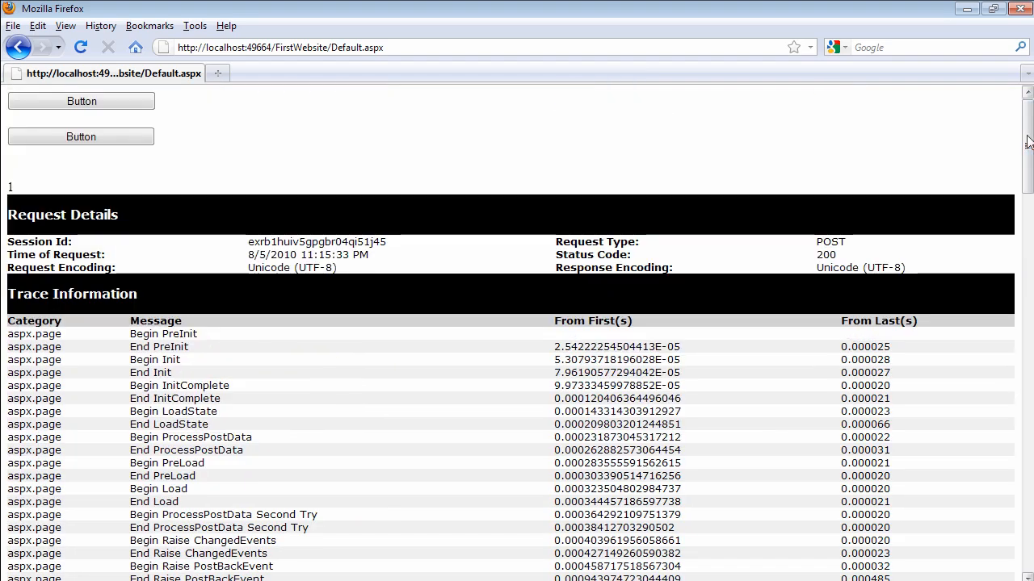
- Post back with both buttons repeatedly until the counter reaches 15, then scroll toward the Control Tree
{"action": "left_click", "coordinate": [81, 136]}
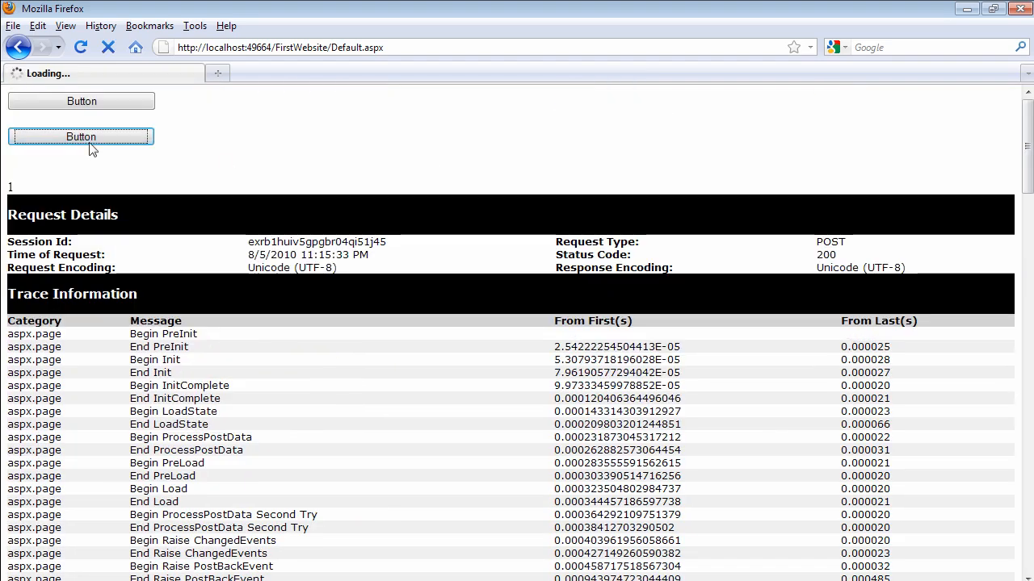
{"action": "left_click", "coordinate": [81, 136]}
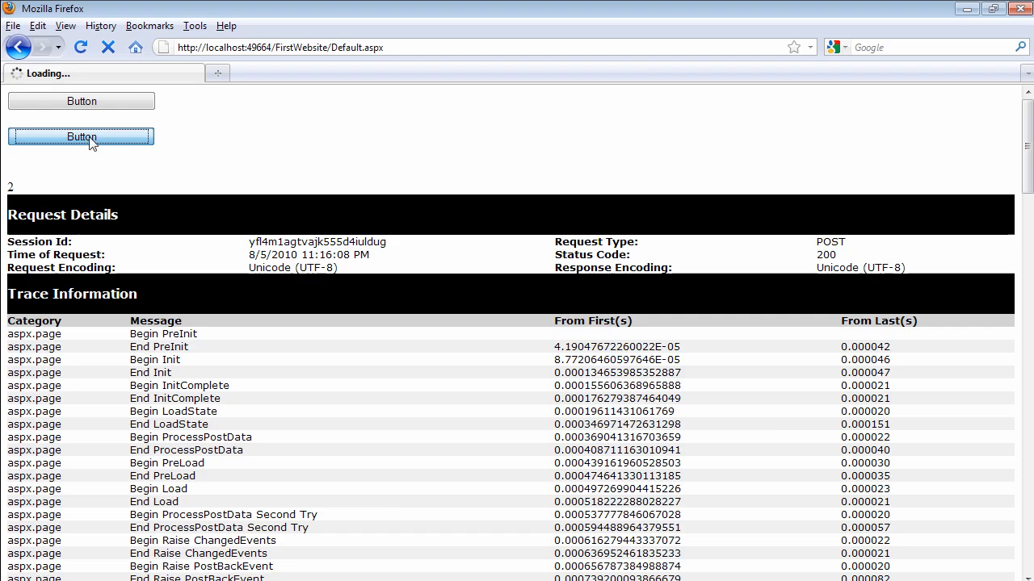
{"action": "left_click", "coordinate": [80, 136]}
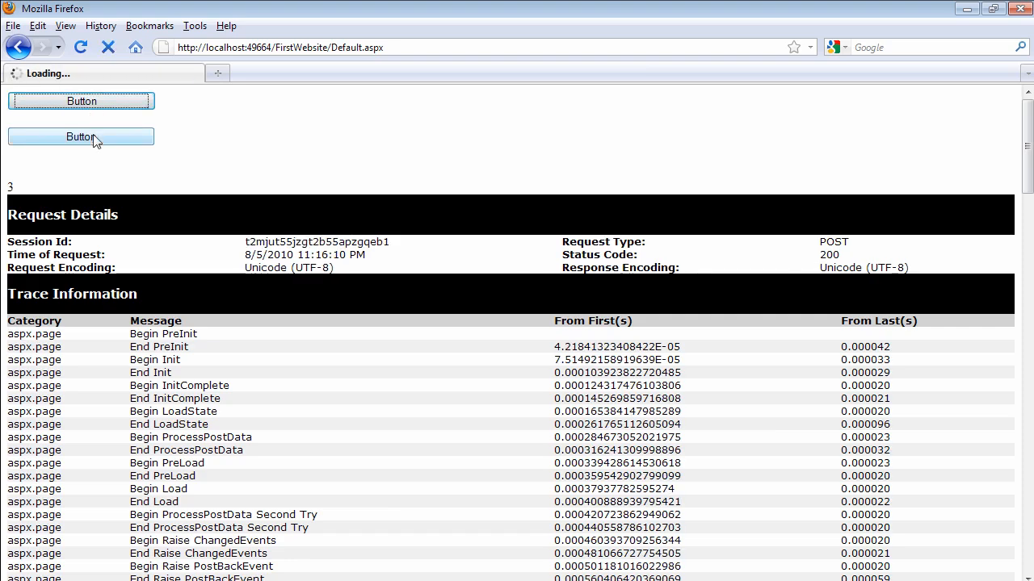
{"action": "left_click", "coordinate": [81, 135]}
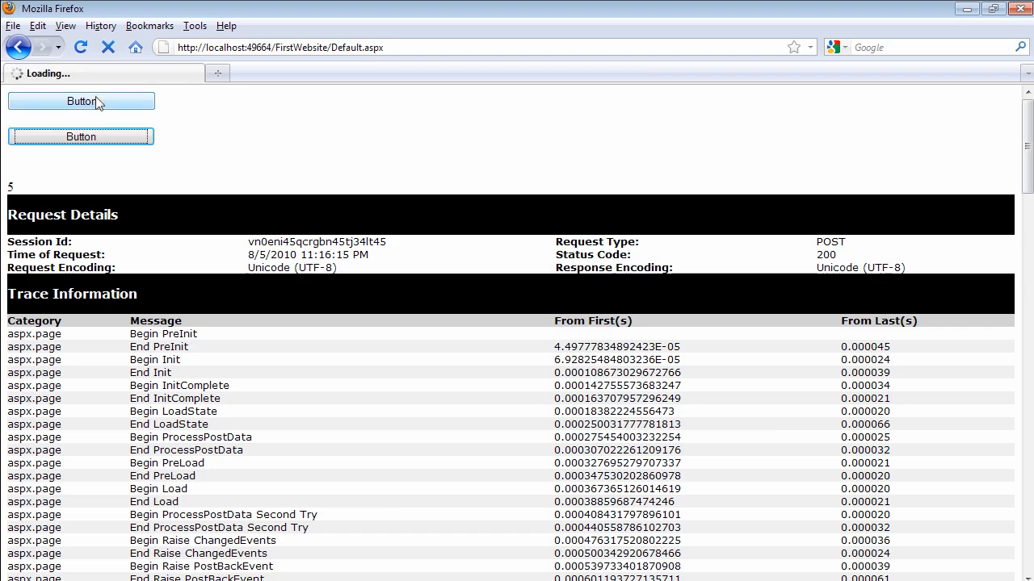
{"action": "left_click", "coordinate": [81, 136]}
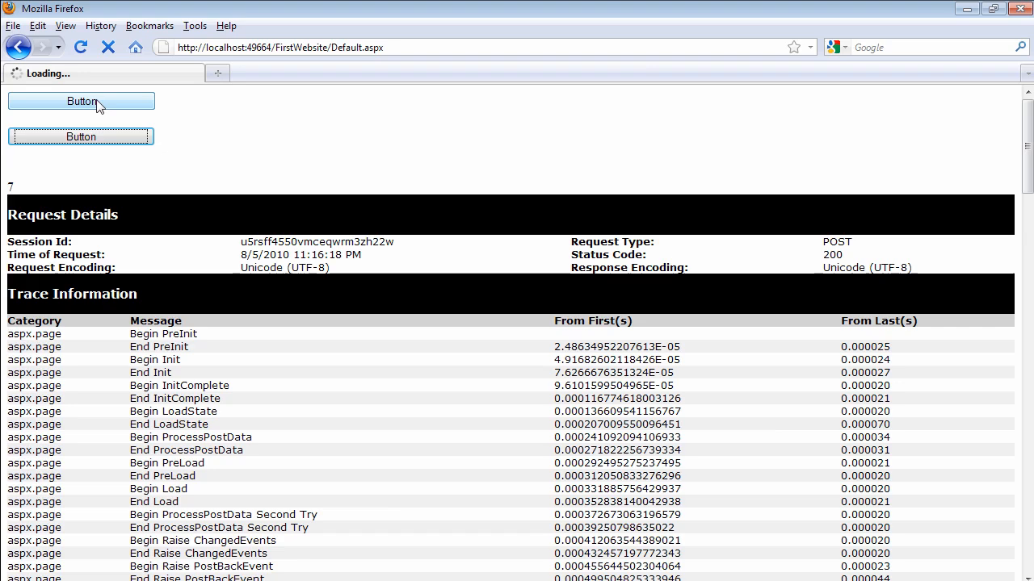
{"action": "left_click", "coordinate": [80, 100]}
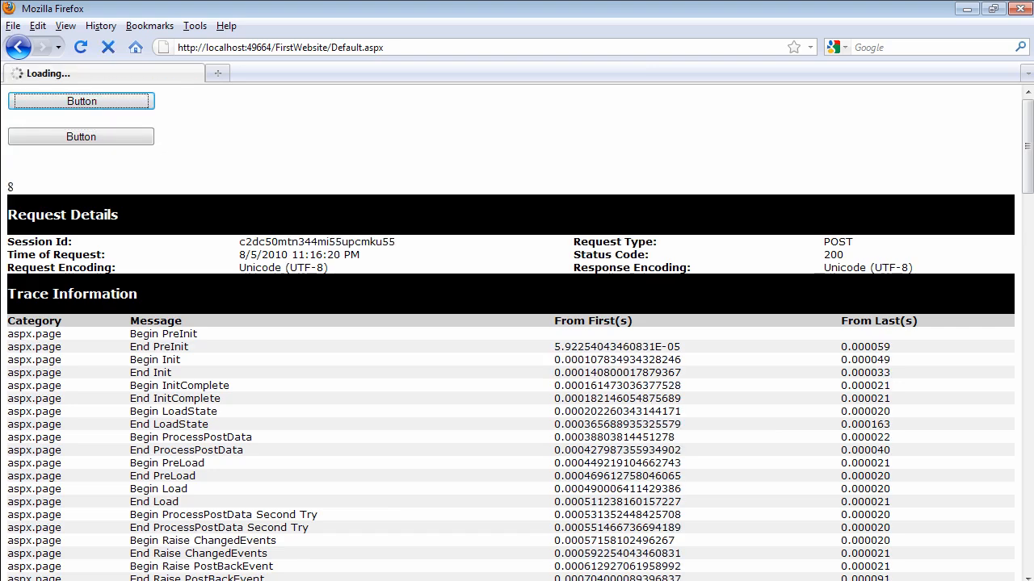
{"action": "left_click", "coordinate": [81, 100]}
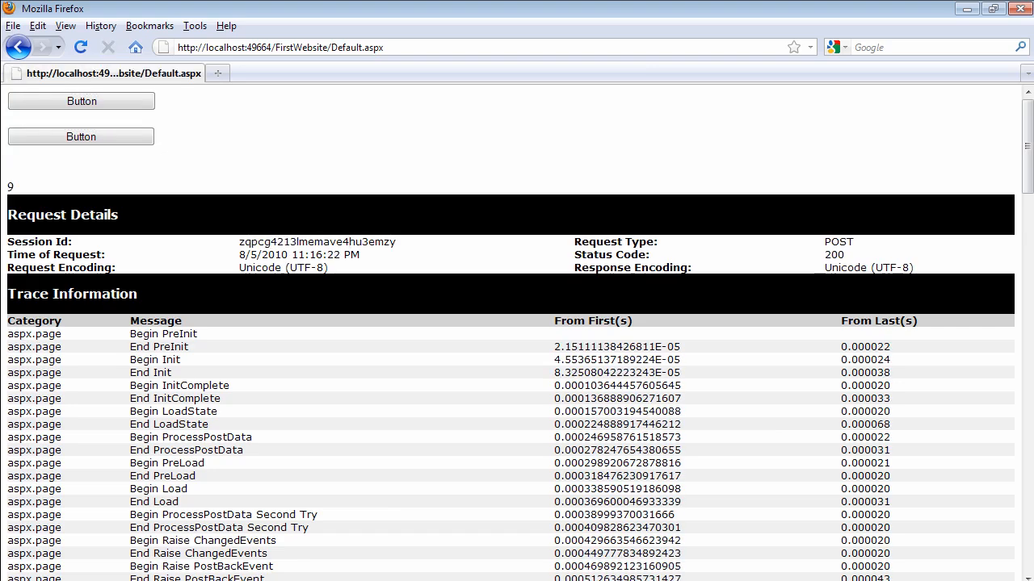
{"action": "left_click", "coordinate": [81, 135]}
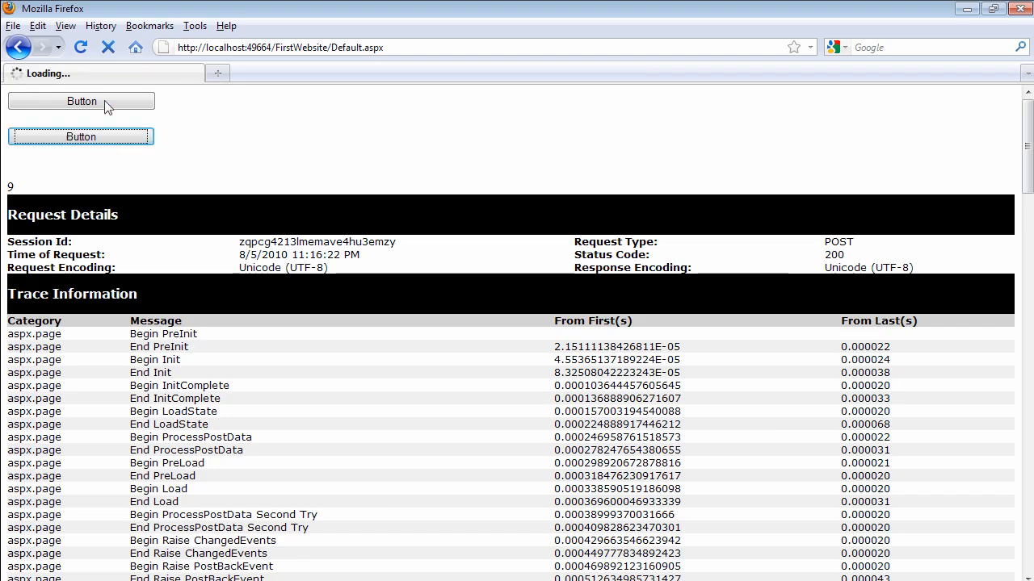
{"action": "left_click", "coordinate": [80, 100]}
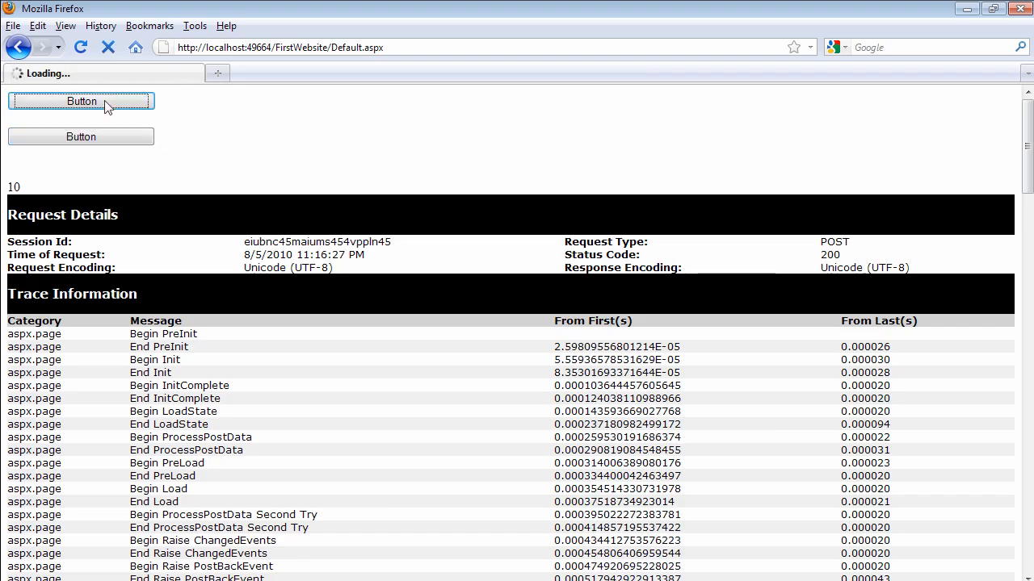
{"action": "left_click", "coordinate": [81, 100]}
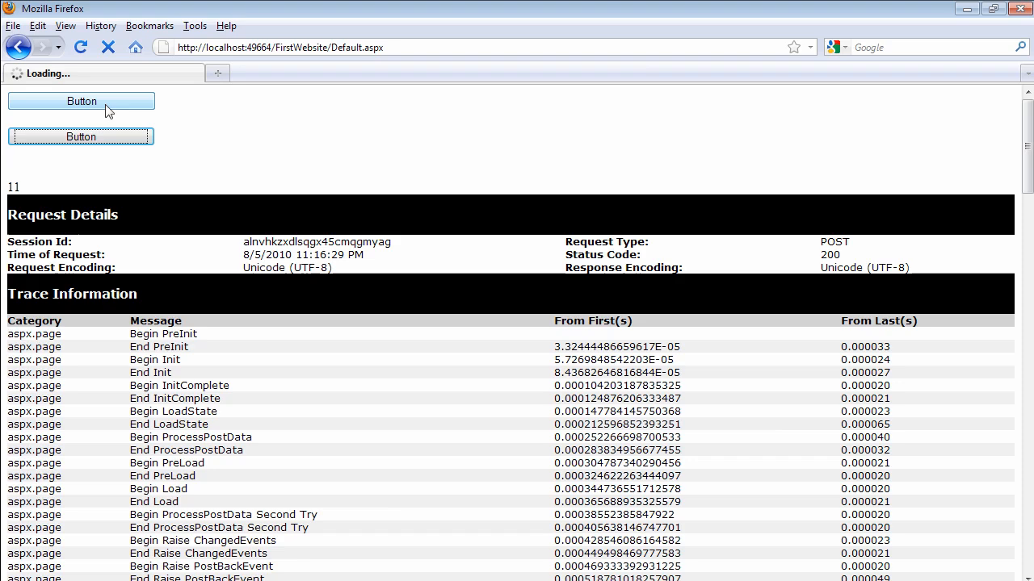
{"action": "left_click", "coordinate": [81, 100]}
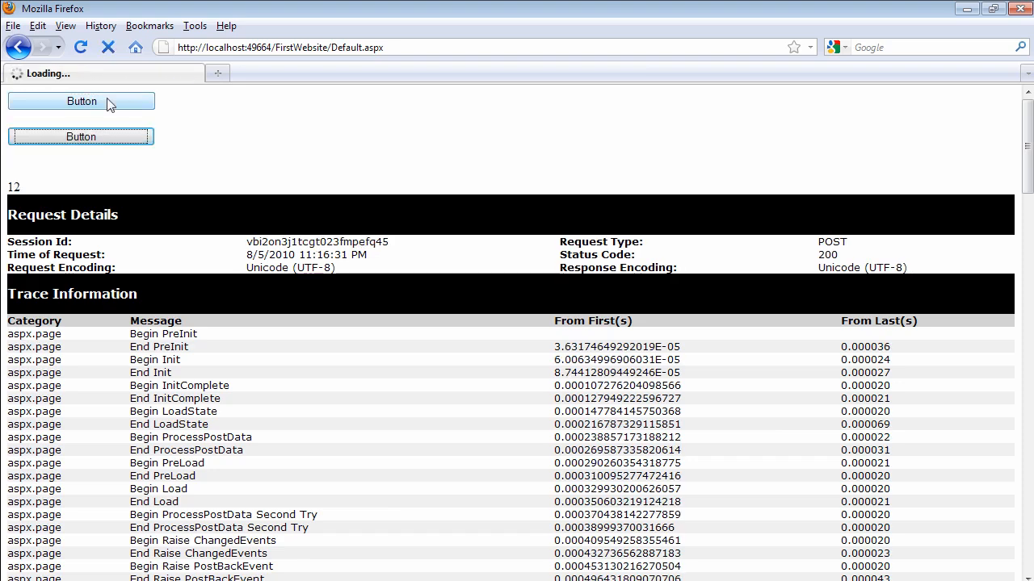
{"action": "left_click", "coordinate": [81, 100]}
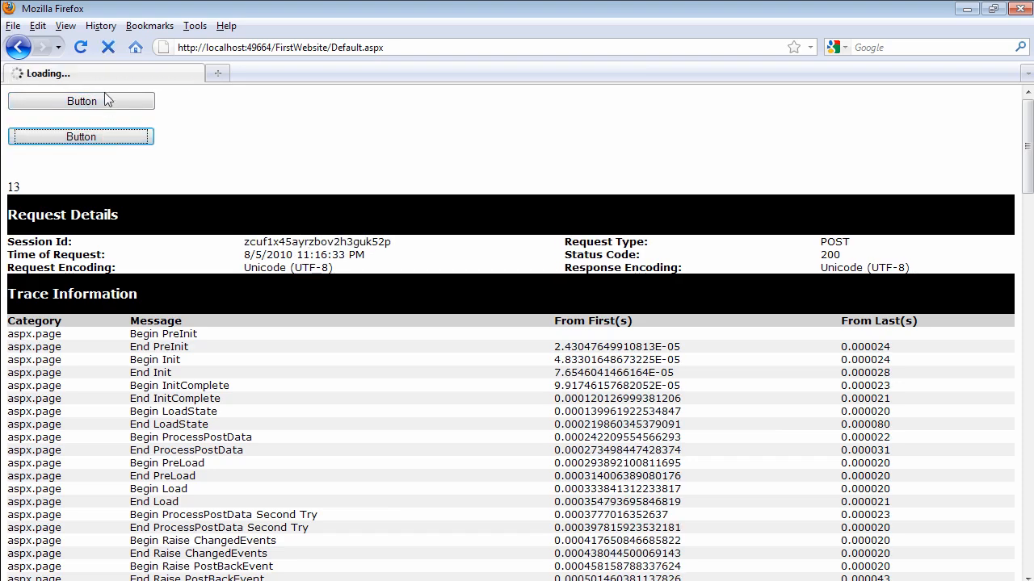
{"action": "left_click", "coordinate": [81, 136]}
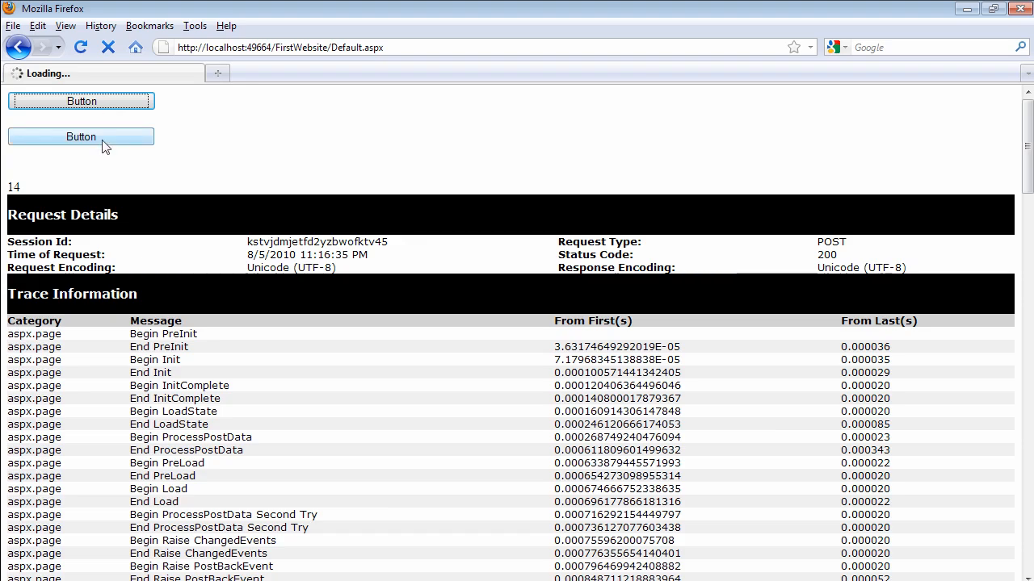
{"action": "left_click", "coordinate": [81, 136]}
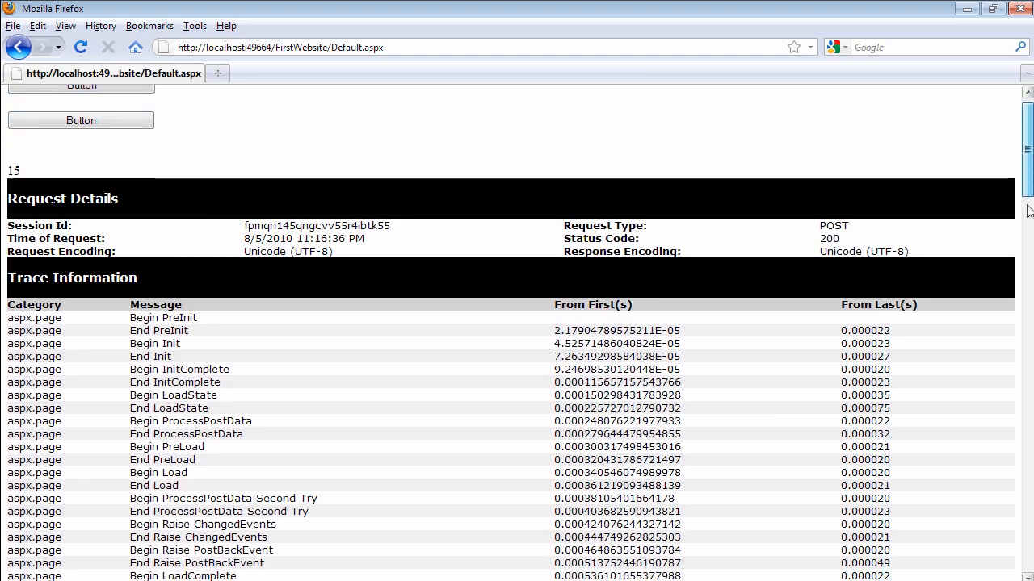
{"action": "scroll", "scroll_direction": "down", "scroll_amount": 3}
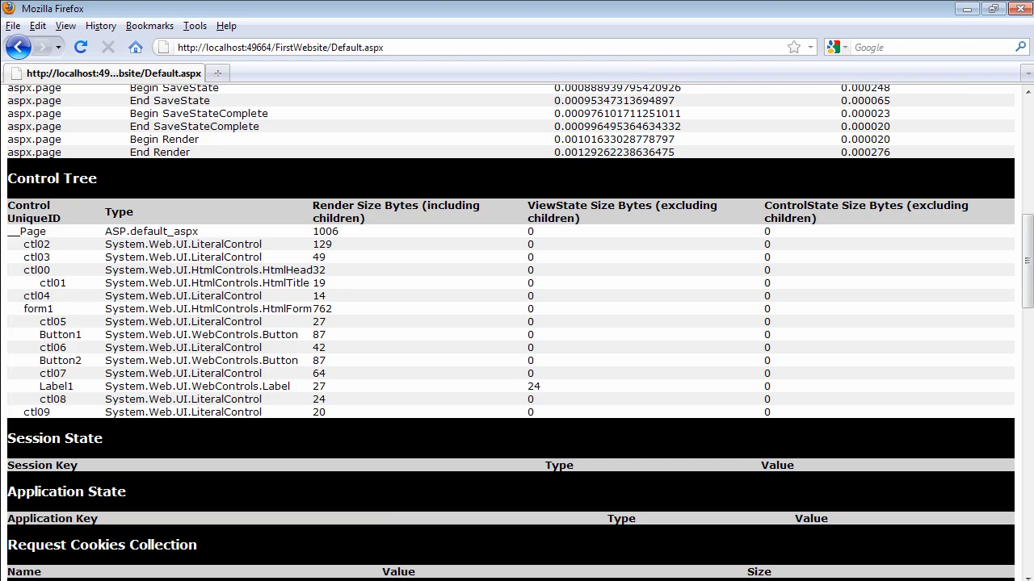
{"action": "mouse_move", "coordinate": [554, 391]}
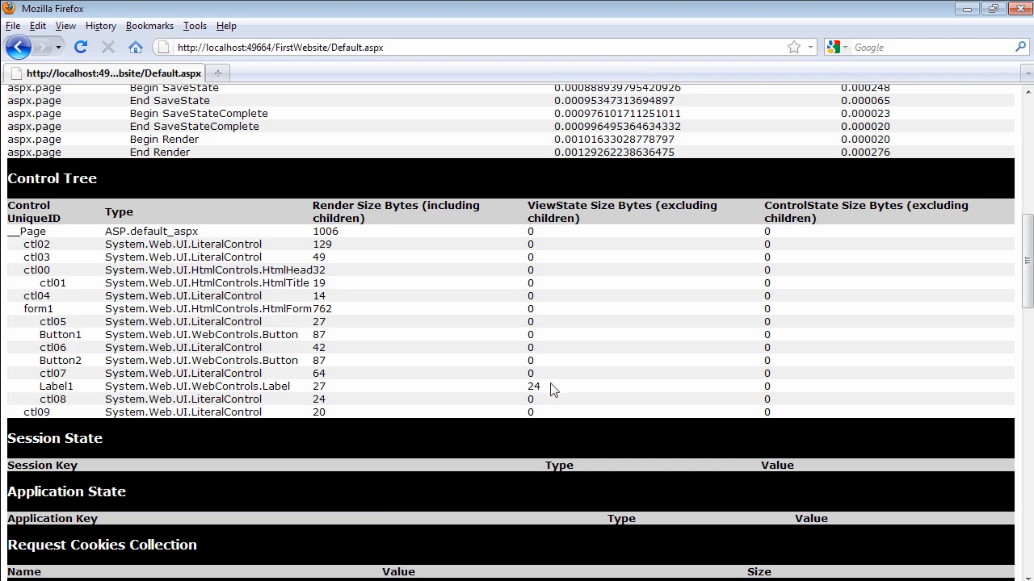
{"action": "mouse_move", "coordinate": [412, 385]}
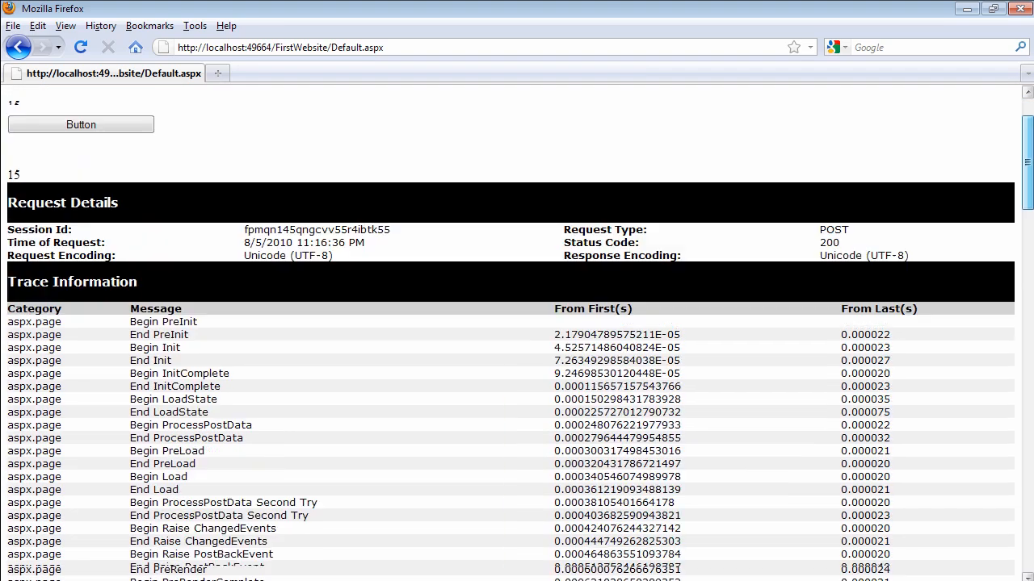
- Close Firefox after noting Label1's 24 view-state bytes, returning to Visual Web Developer
{"action": "left_click", "coordinate": [81, 125]}
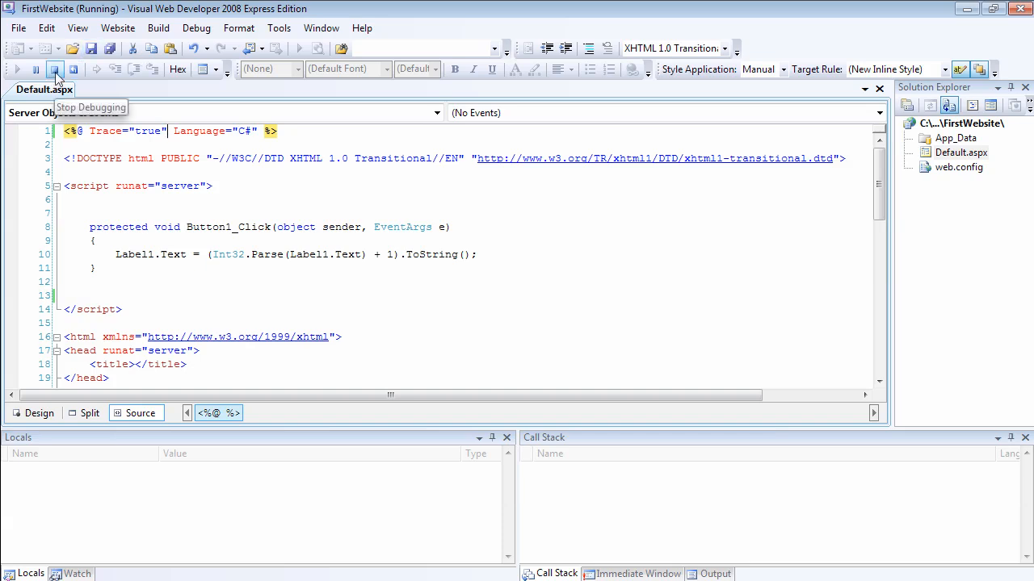
- Stop debugging and delete Trace="true" from the Default.aspx page directive
{"action": "left_click", "coordinate": [55, 70]}
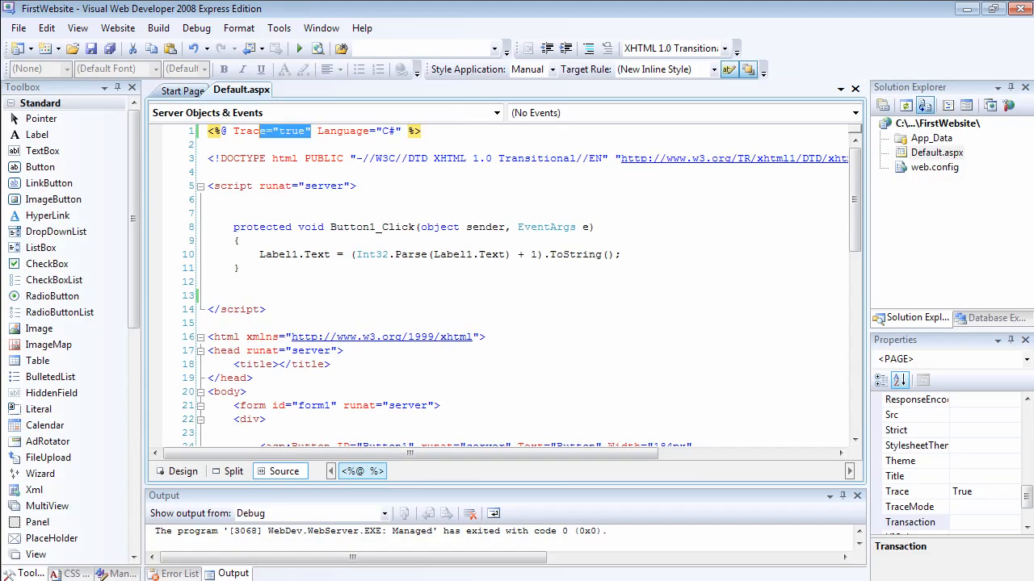
{"action": "double_click", "coordinate": [271, 131]}
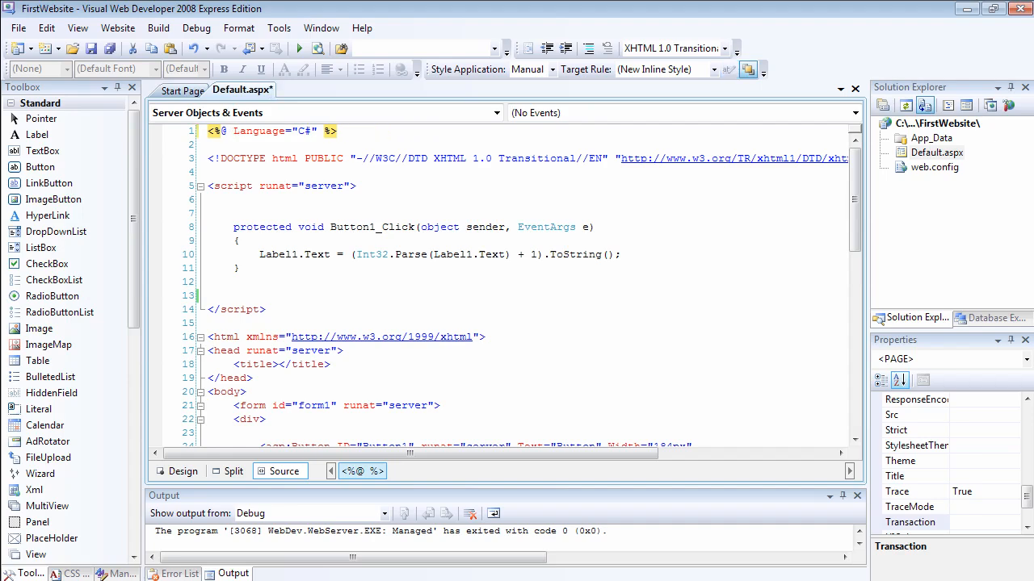
{"action": "scroll", "scroll_direction": "down", "scroll_amount": 3}
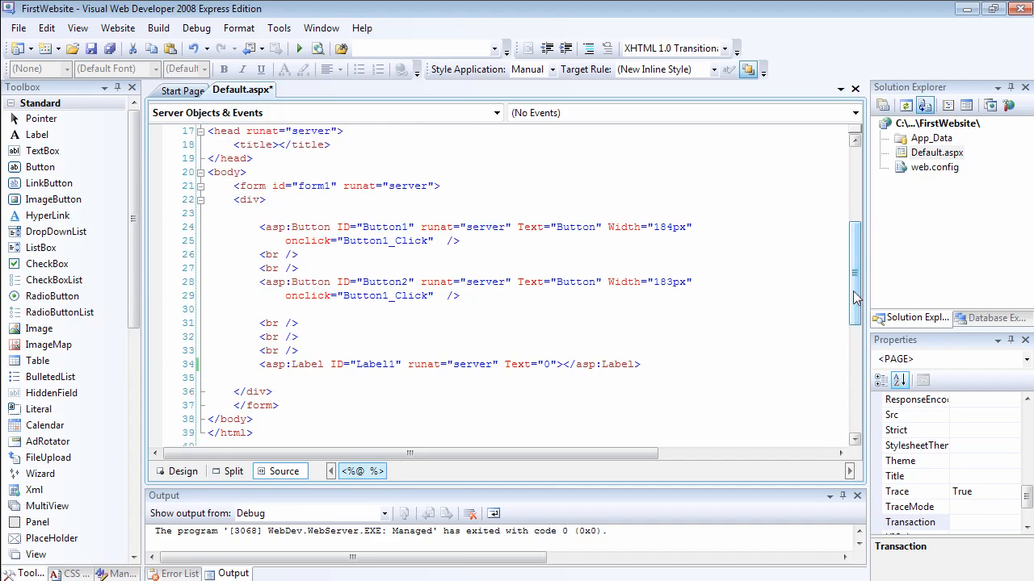
{"action": "left_click", "coordinate": [178, 472]}
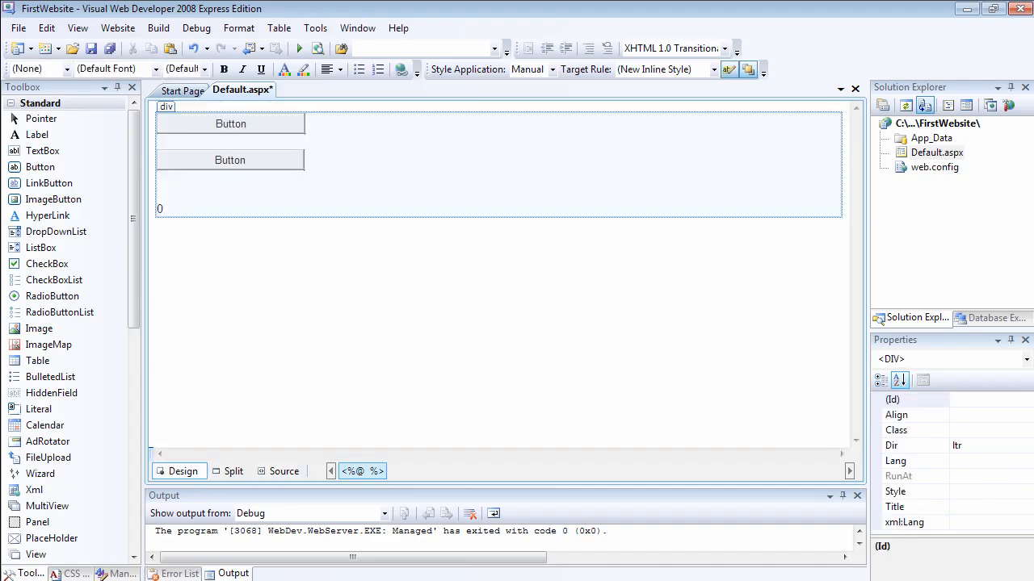
{"action": "left_click", "coordinate": [230, 160]}
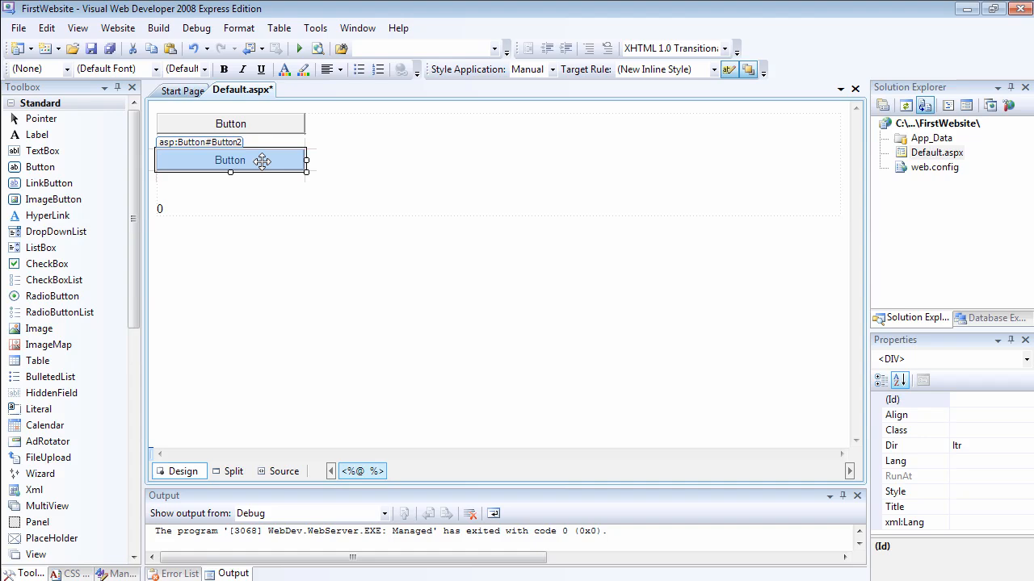
{"action": "left_click", "coordinate": [230, 160]}
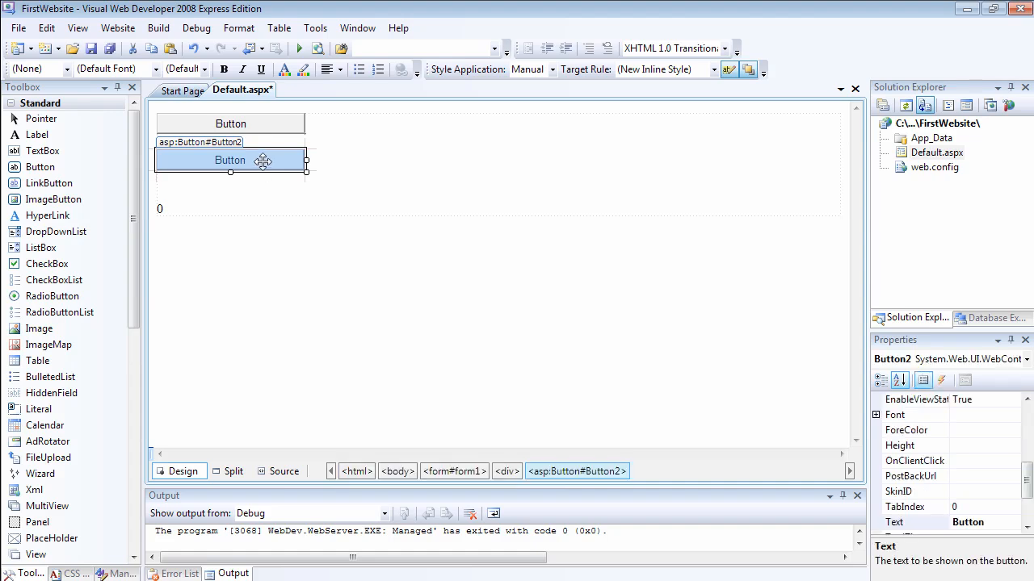
{"action": "mouse_move", "coordinate": [864, 485]}
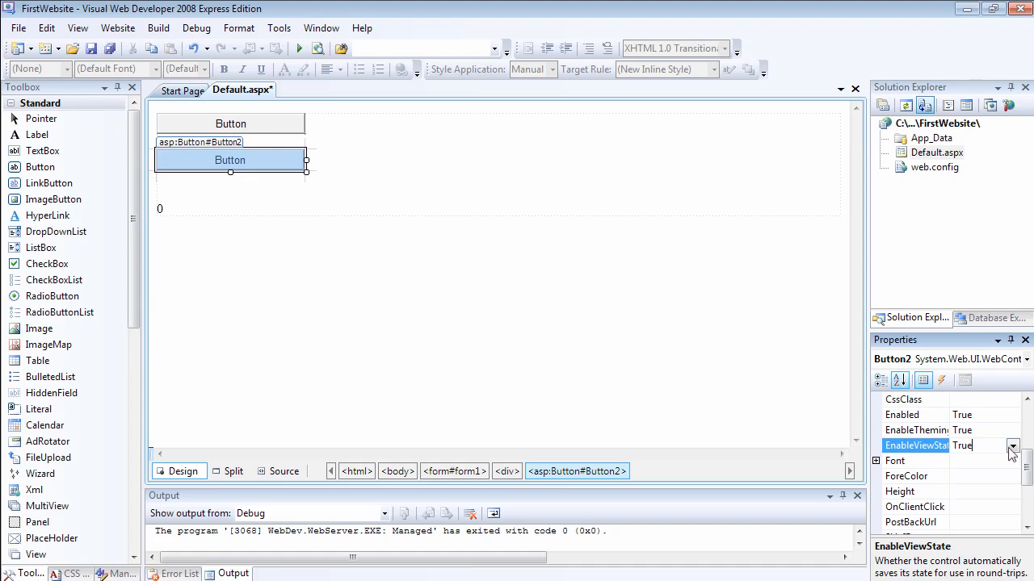
{"action": "left_click", "coordinate": [1011, 446]}
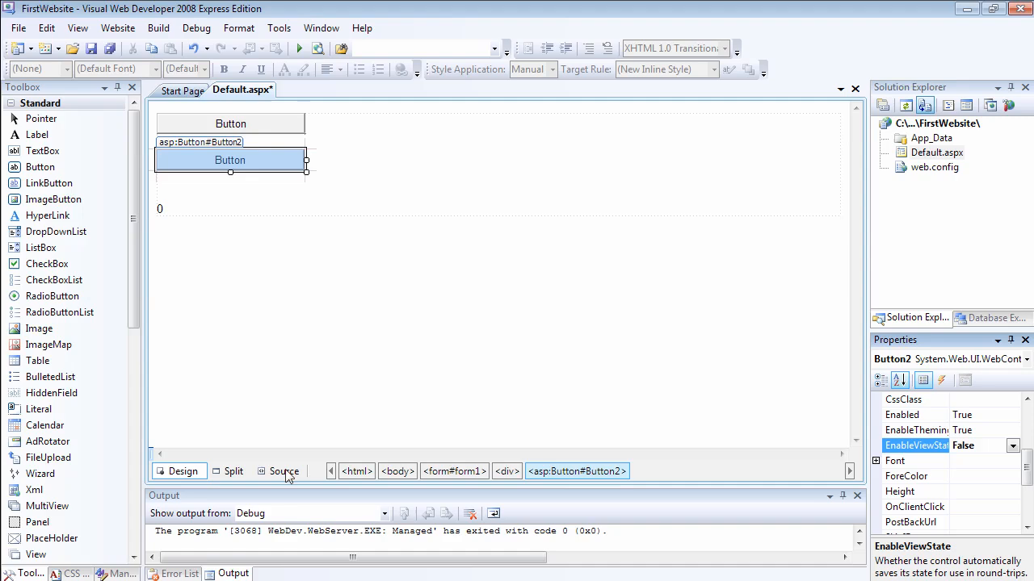
{"action": "left_click", "coordinate": [284, 471]}
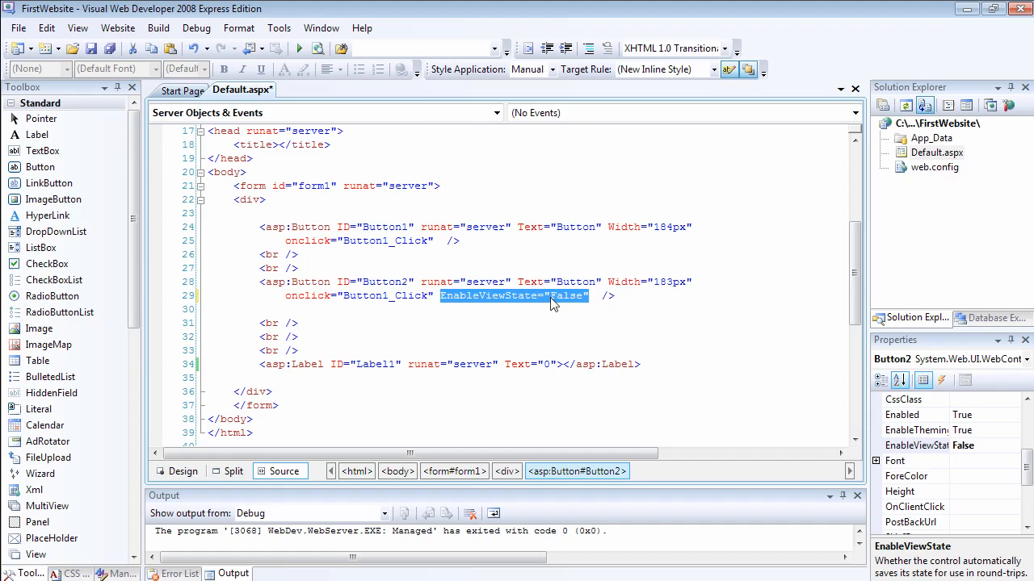
{"action": "key", "text": "Delete"}
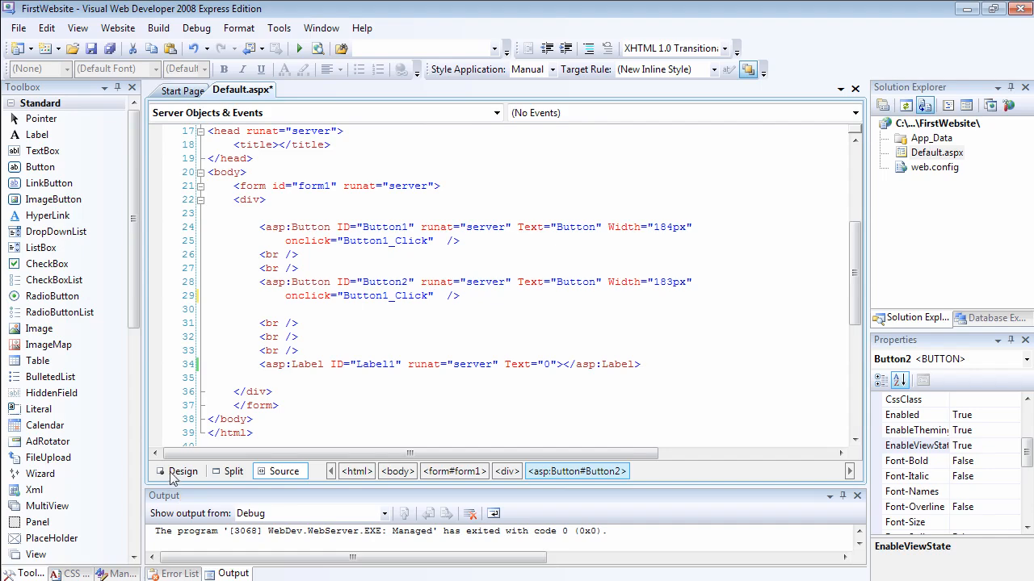
- Set Label1's EnableViewState to False in Design view and start debugging the site
{"action": "left_click", "coordinate": [185, 471]}
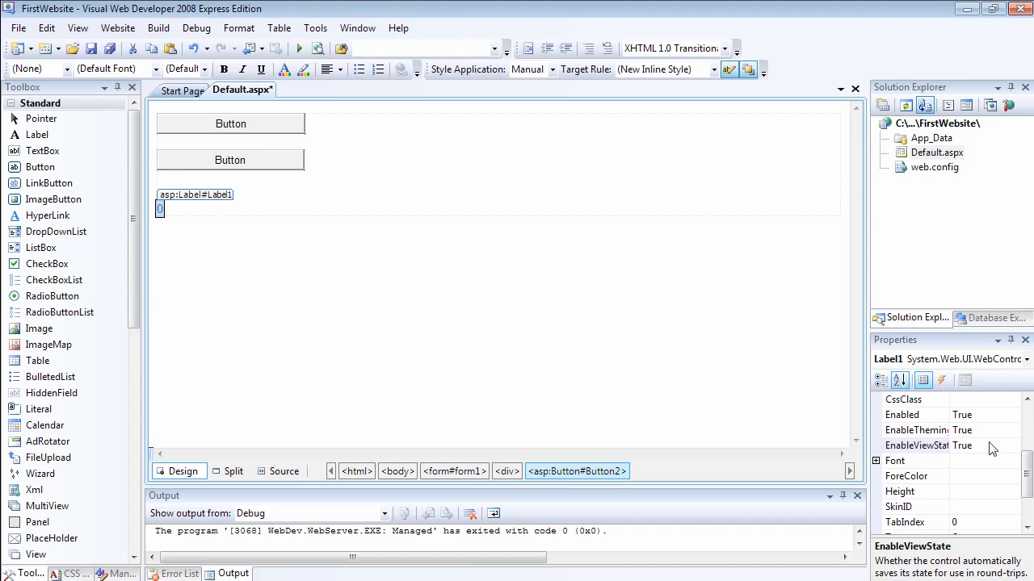
{"action": "left_click", "coordinate": [1011, 446]}
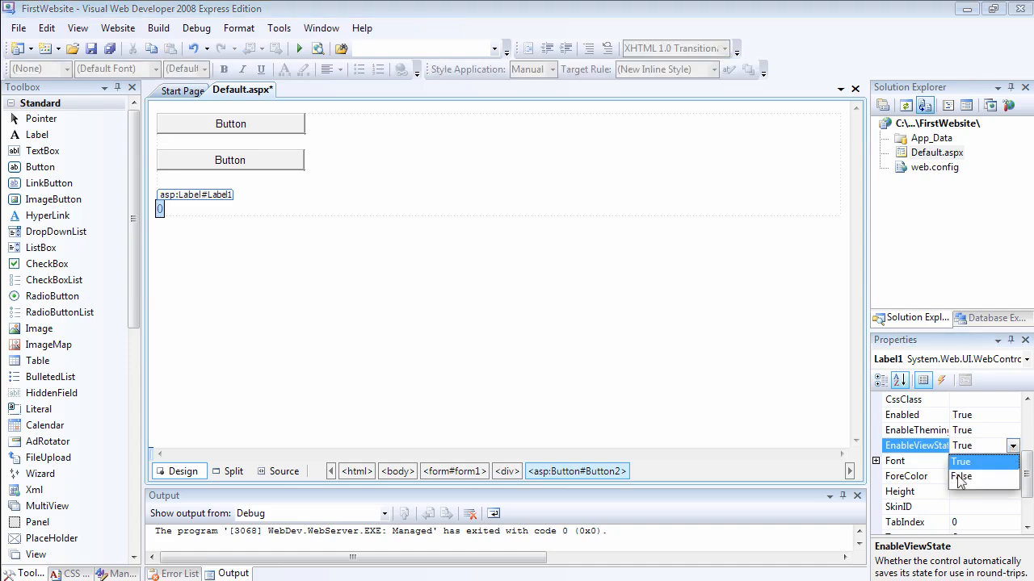
{"action": "left_click", "coordinate": [961, 476]}
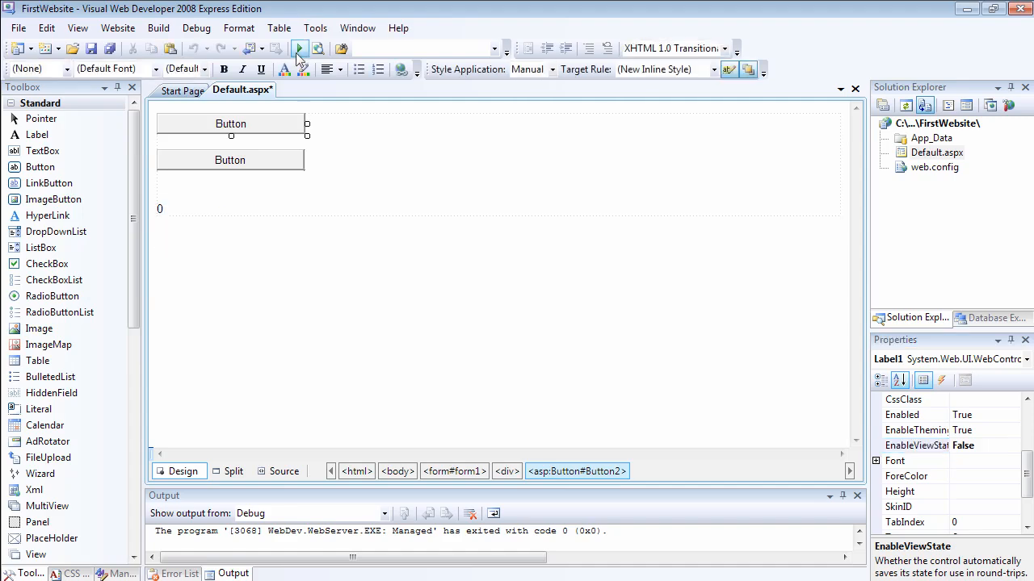
{"action": "left_click", "coordinate": [299, 49]}
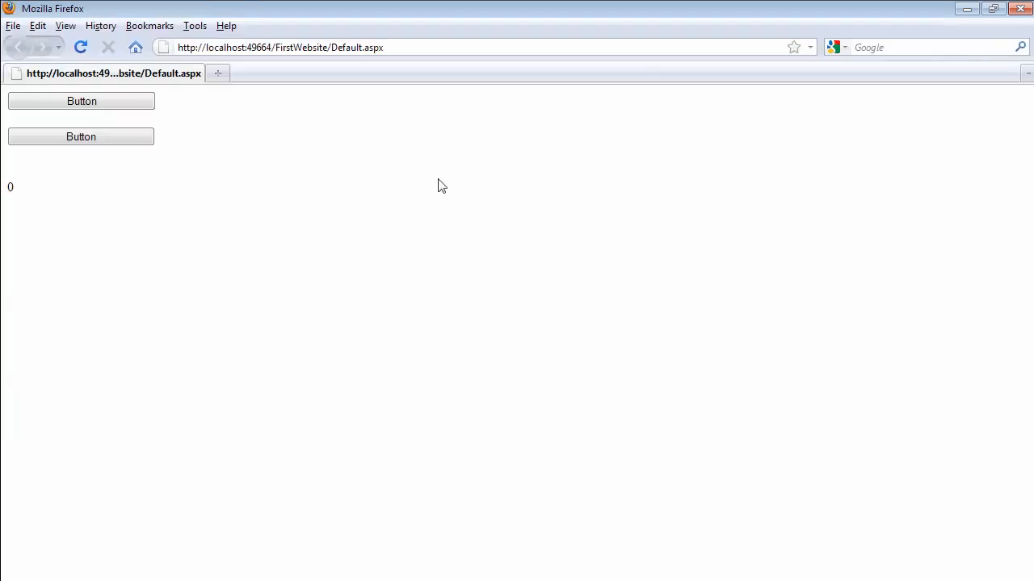
{"action": "mouse_move", "coordinate": [420, 204]}
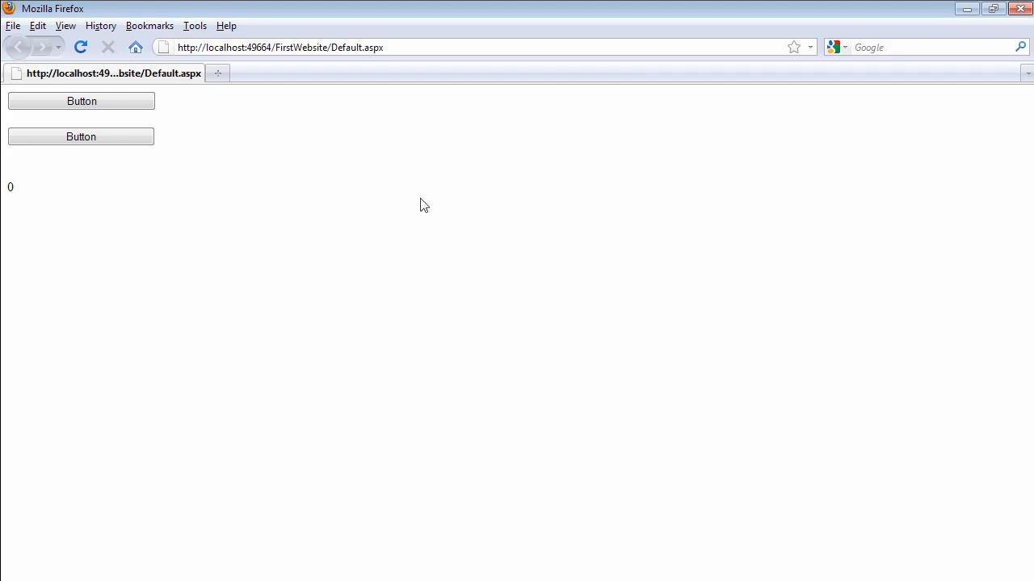
{"action": "mouse_move", "coordinate": [19, 200]}
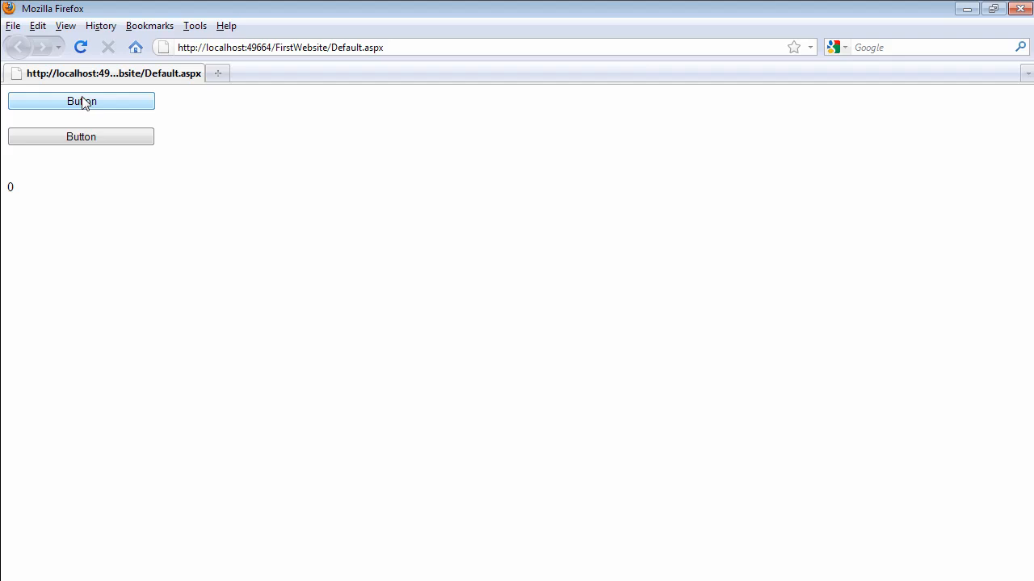
{"action": "mouse_move", "coordinate": [93, 116]}
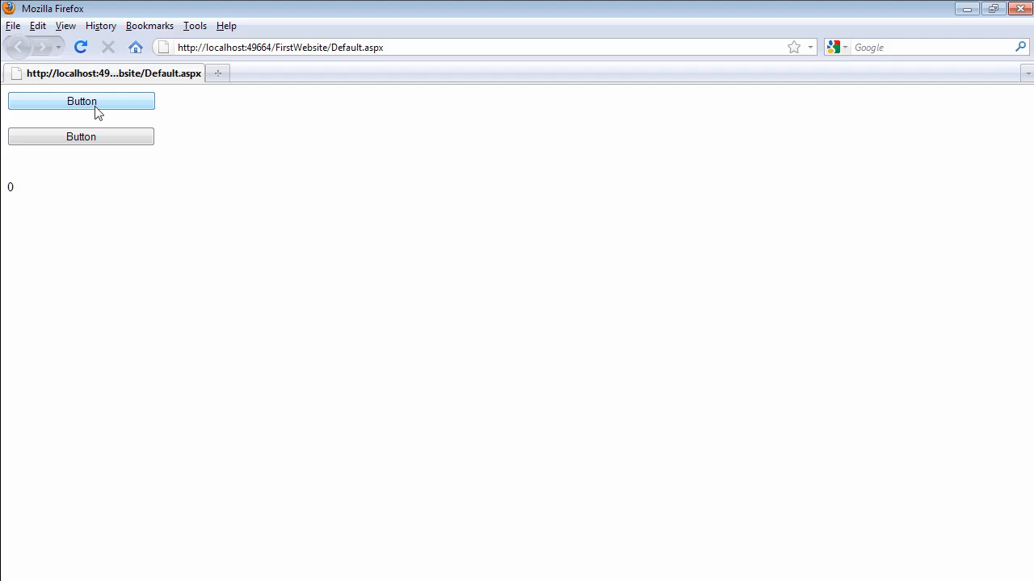
- Post back with both buttons repeatedly, confirming Label1 stays at 1 without view state
{"action": "left_click", "coordinate": [80, 101]}
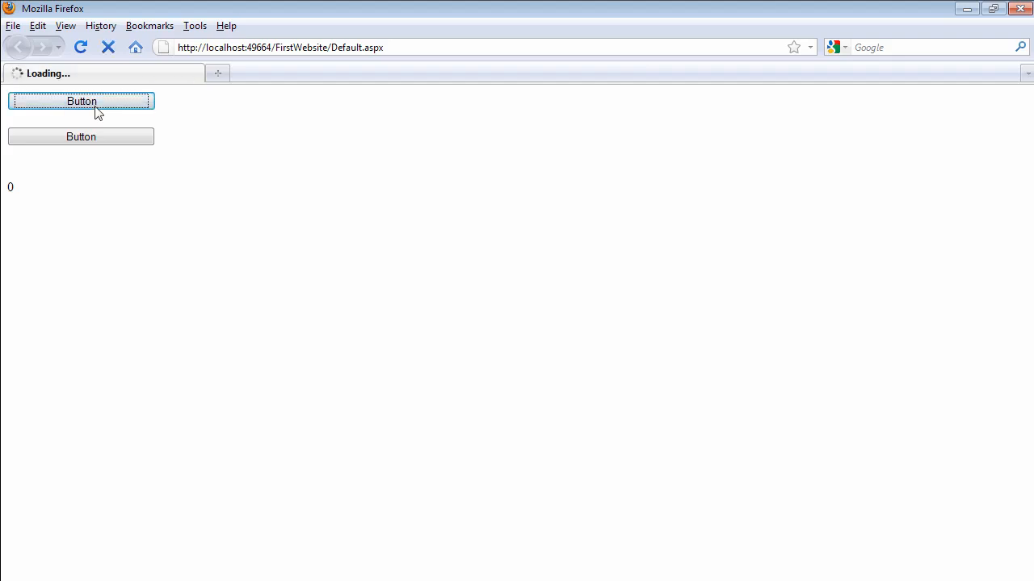
{"action": "left_click", "coordinate": [81, 136]}
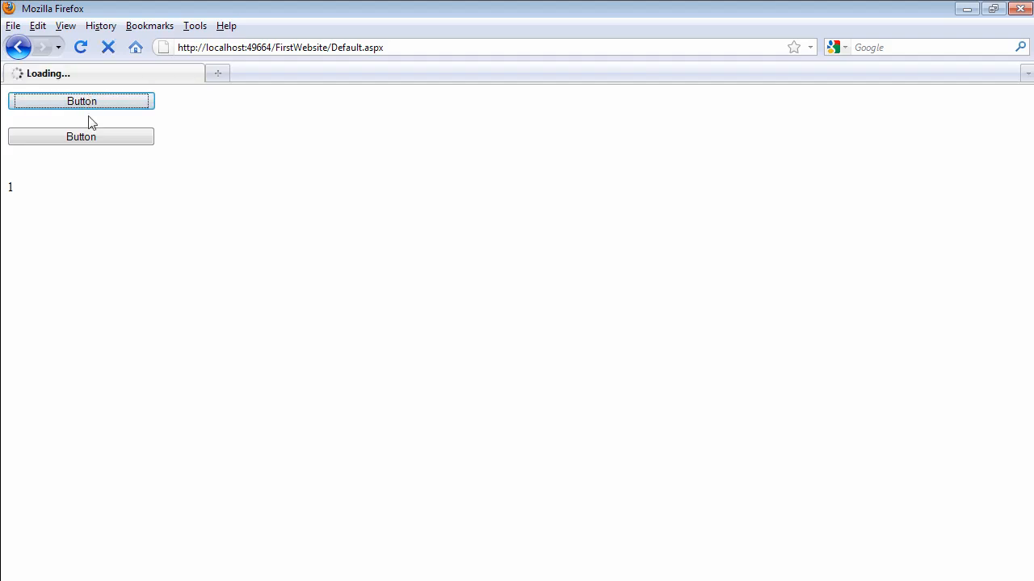
{"action": "left_click", "coordinate": [81, 136]}
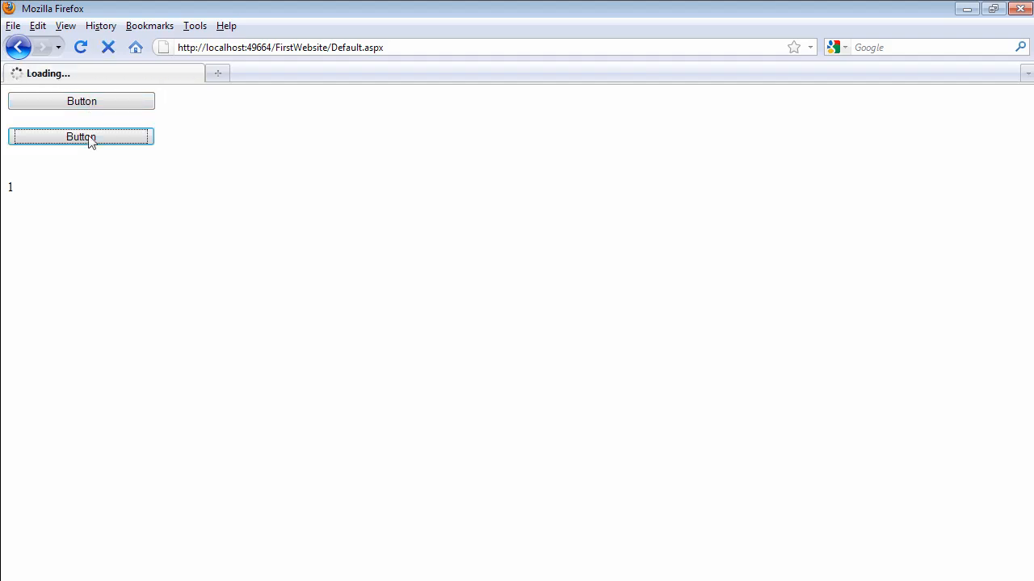
{"action": "left_click", "coordinate": [80, 136]}
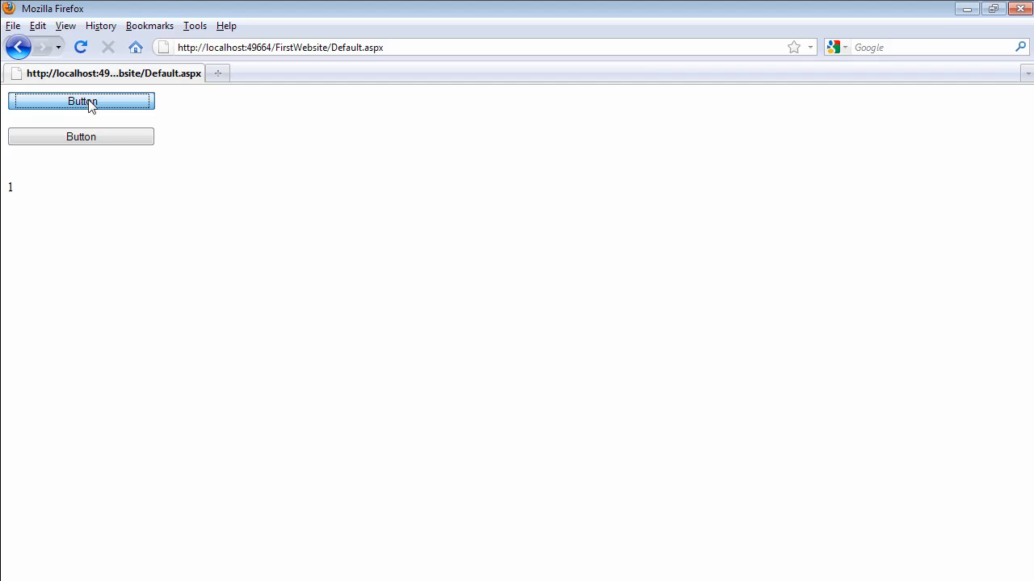
{"action": "left_click", "coordinate": [80, 135]}
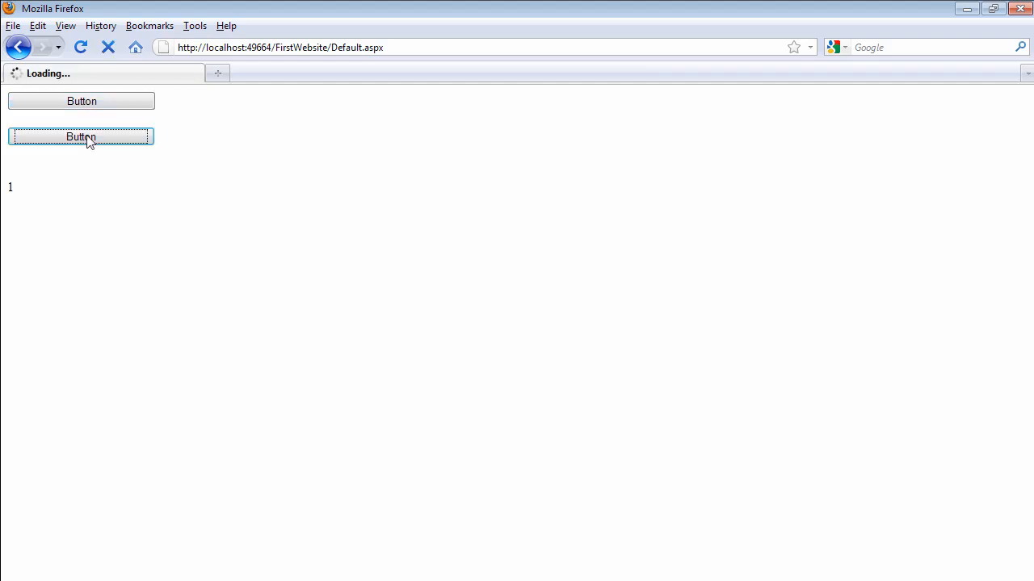
{"action": "left_click", "coordinate": [80, 136]}
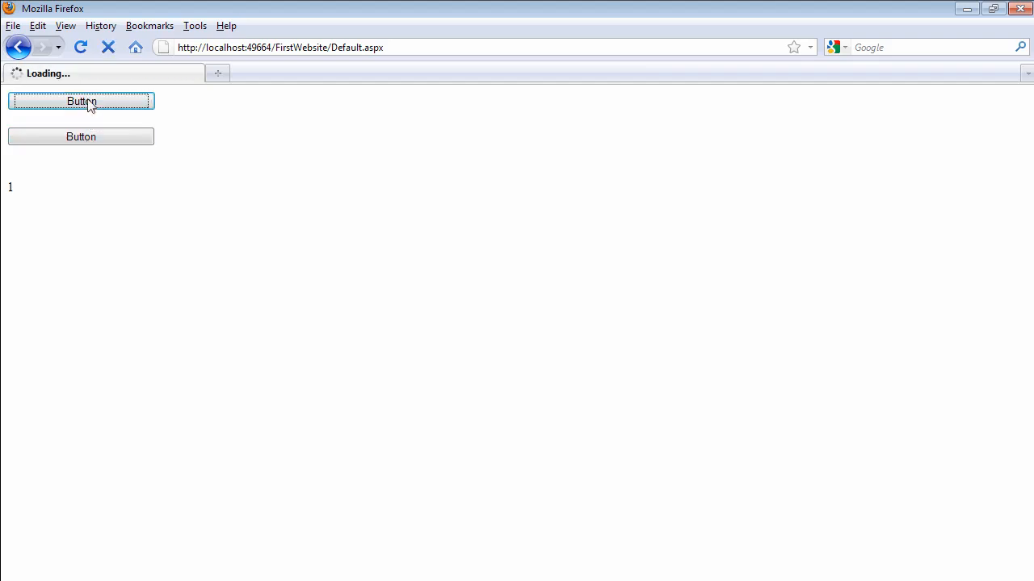